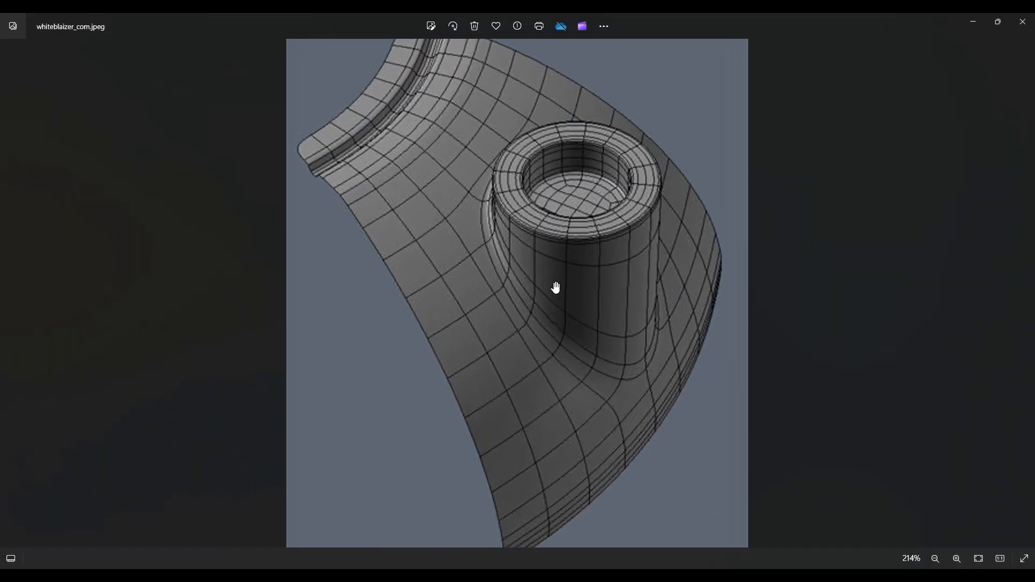
Step: Create a Power Surfacing torus: 95 mm minor radius, 30 major and 13 minor segments
left_click_drag(556, 287, 566, 373)
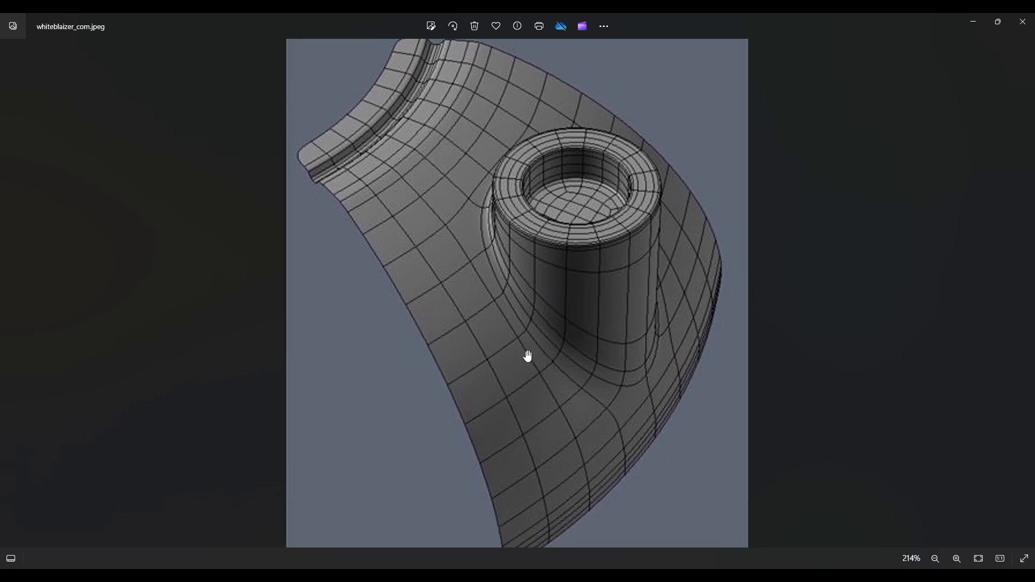
mouse_move(514, 356)
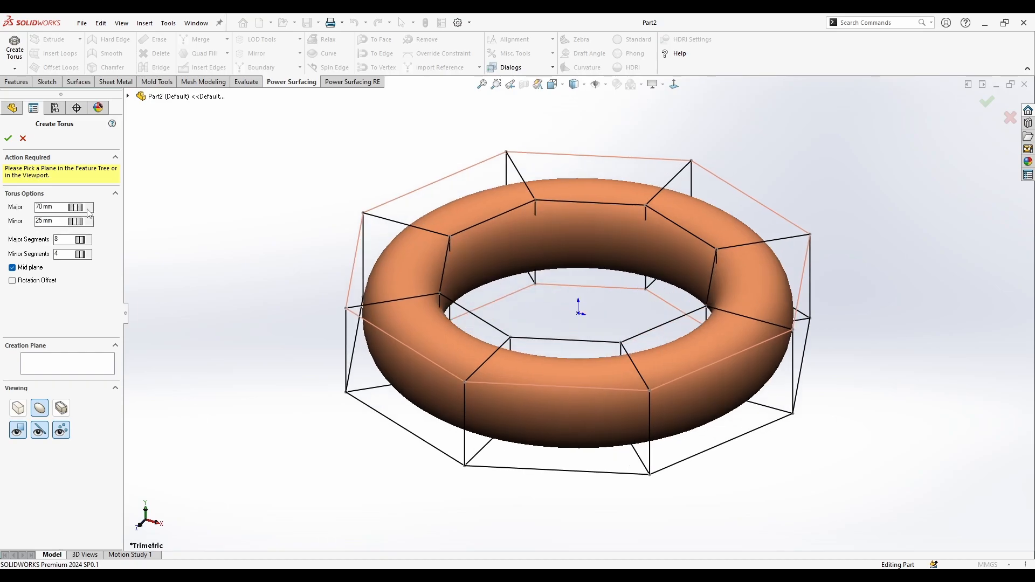
mouse_move(87, 219)
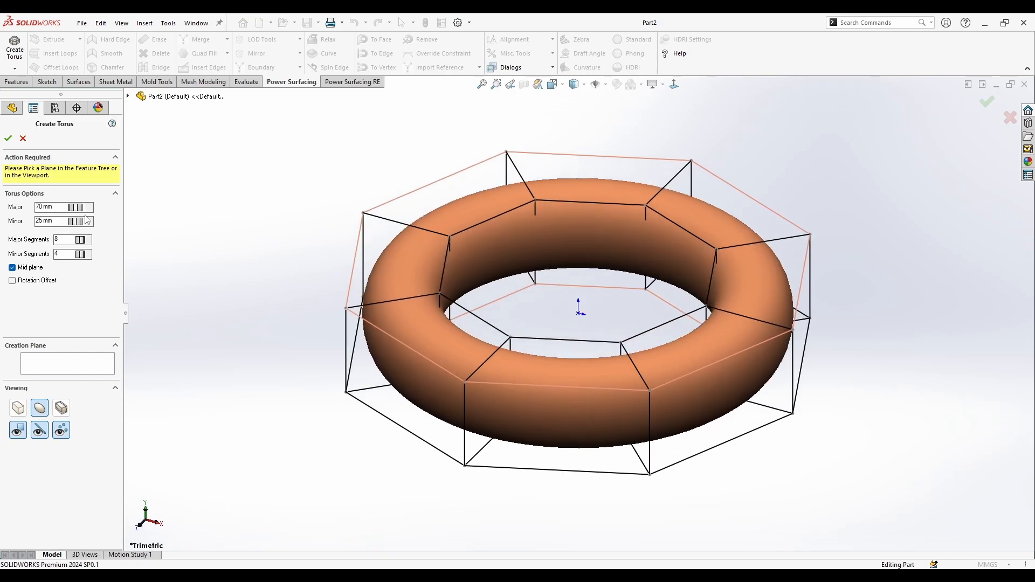
type("75")
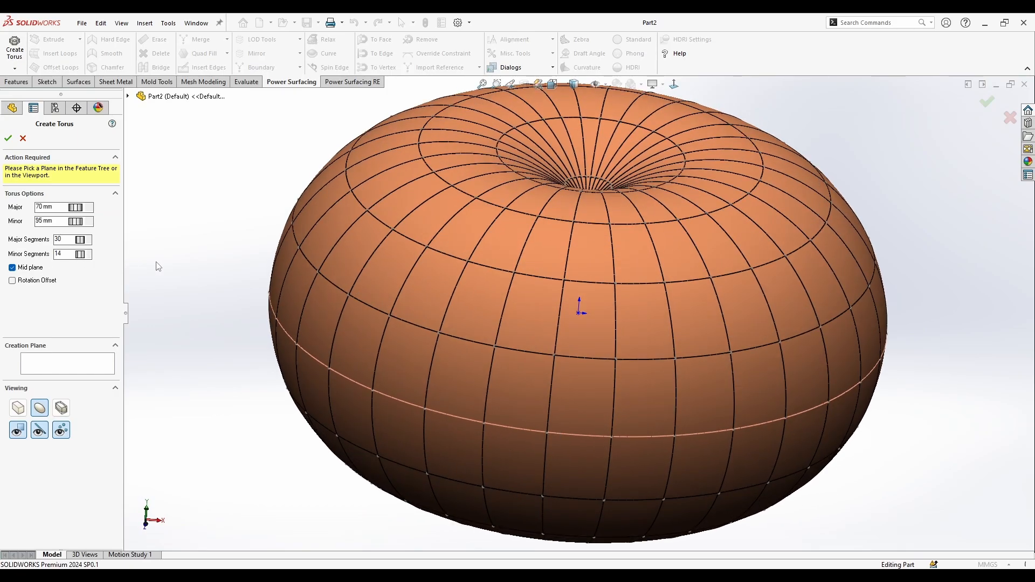
left_click(86, 256)
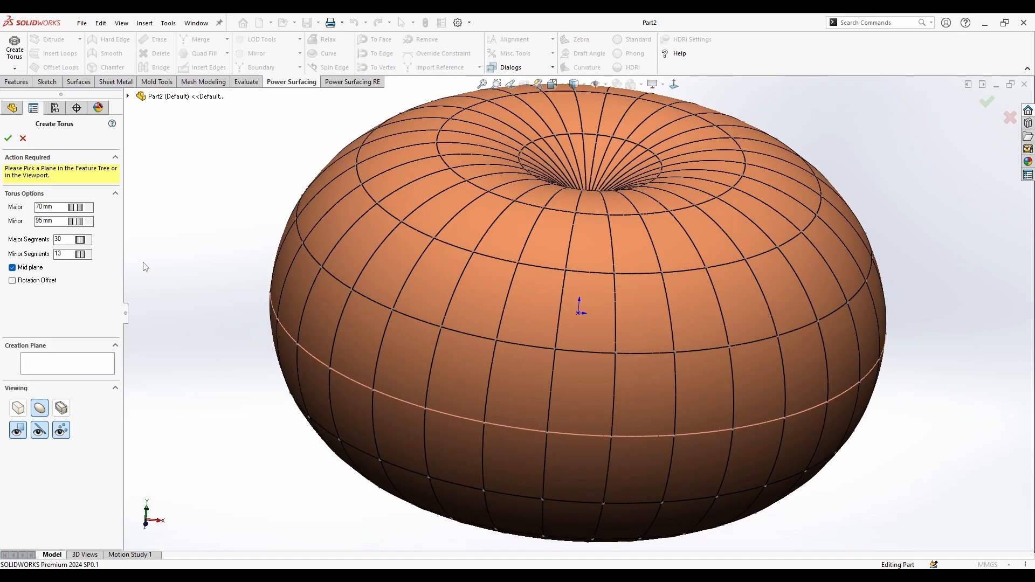
left_click_drag(581, 310, 545, 294)
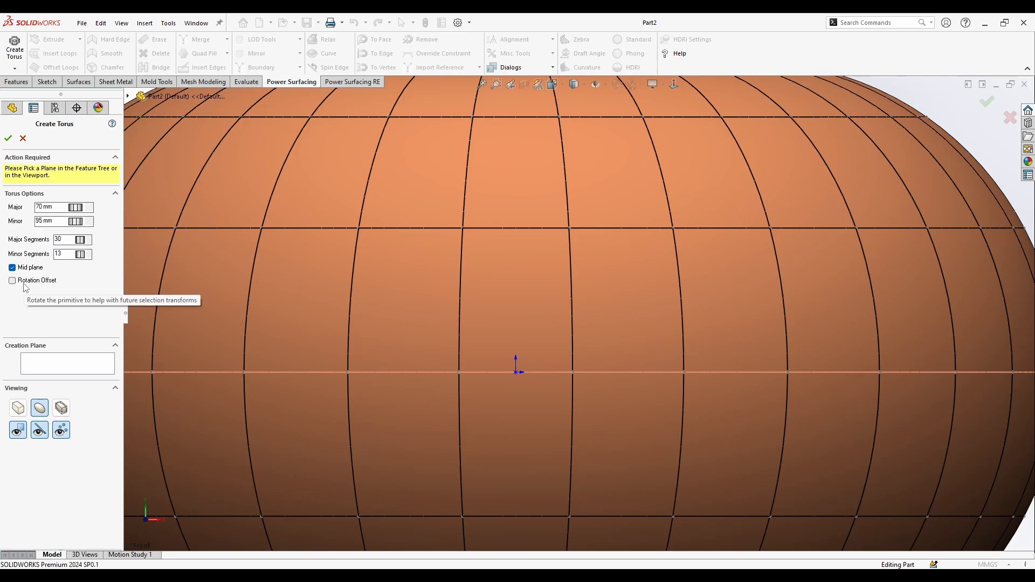
left_click(12, 280)
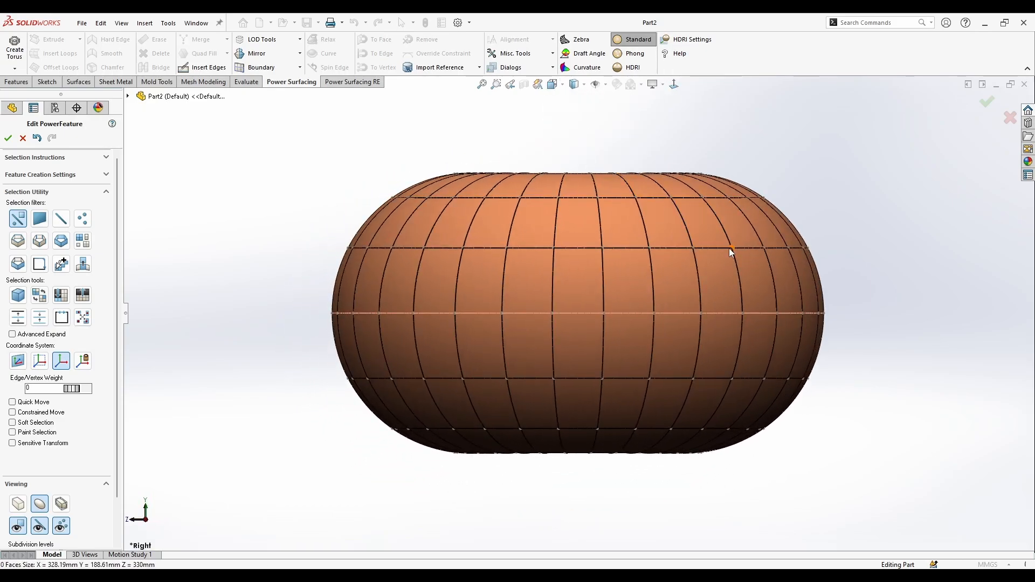
Step: Delete the unwanted torus faces, keeping one curved four-sided patch, and orbit to view it
left_click(551, 84)
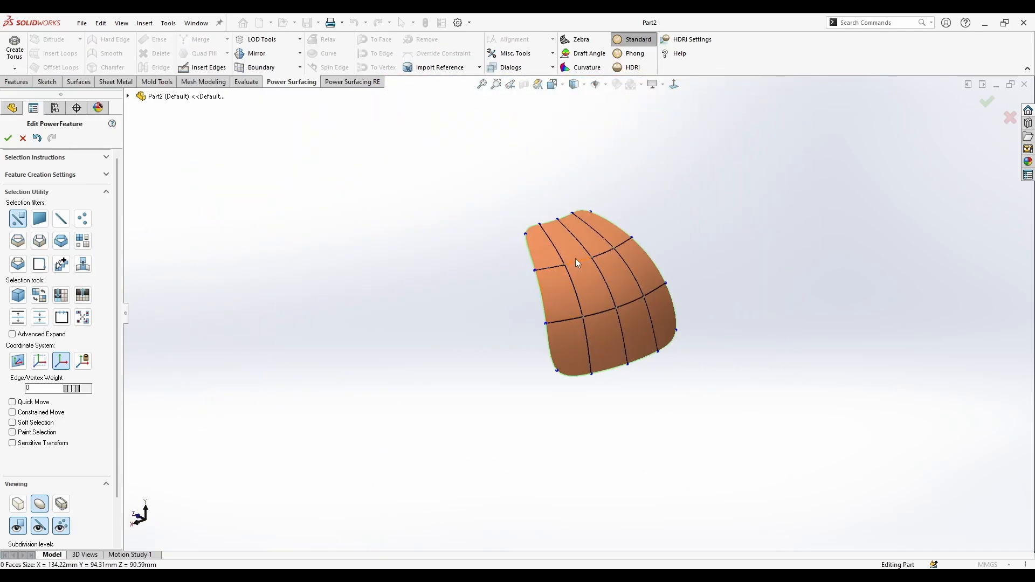
left_click_drag(574, 263, 620, 264)
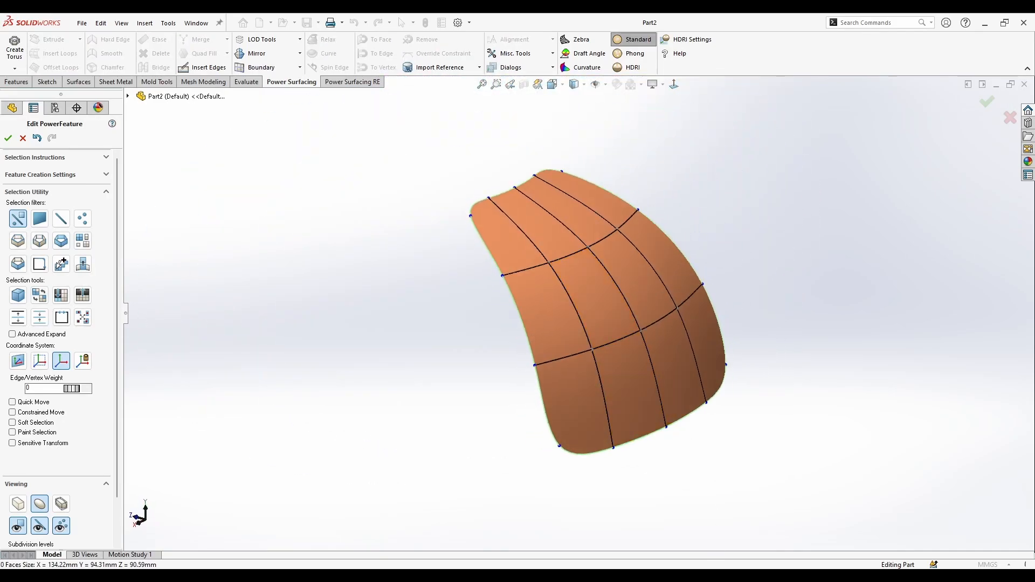
left_click(629, 266)
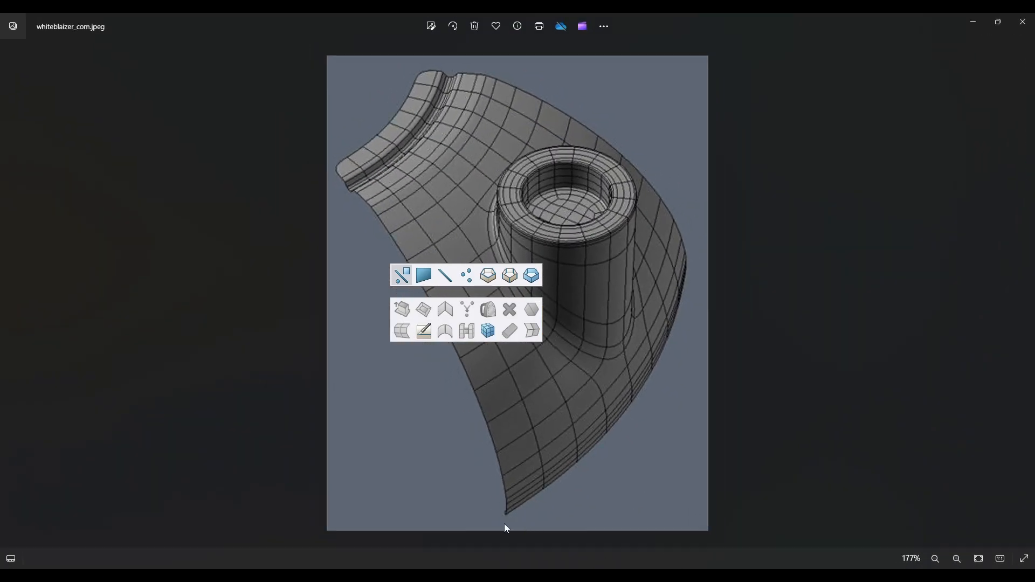
mouse_move(503, 525)
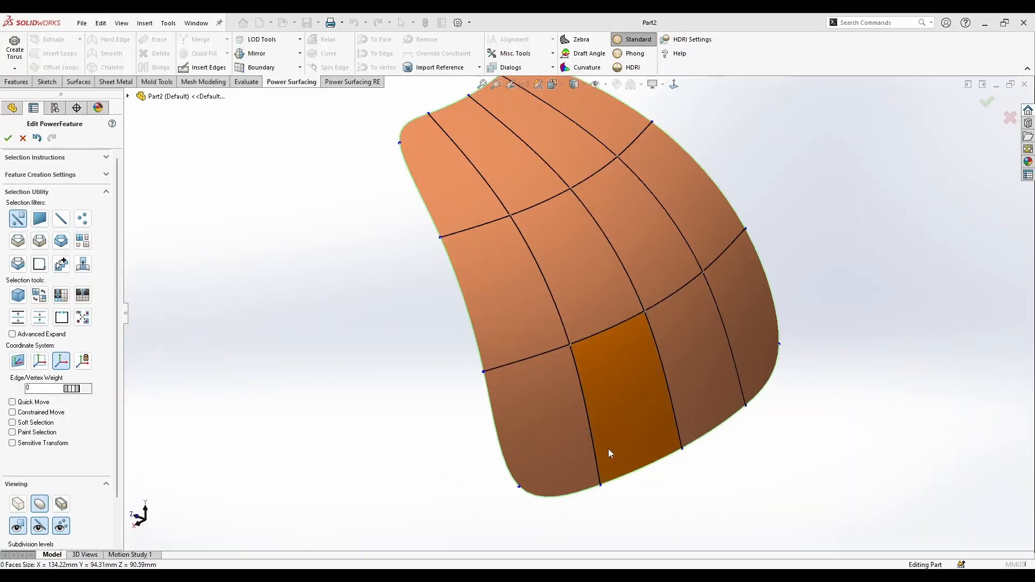
left_click_drag(610, 453, 499, 413)
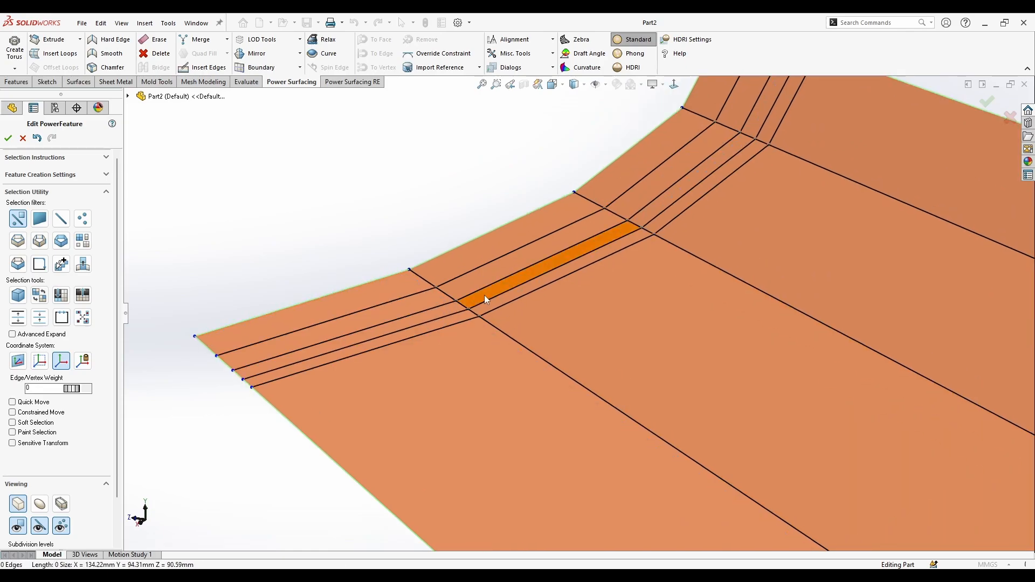
Step: Insert tight edge loops along the patch's top edge, selecting the narrow rim strip
left_click(485, 300)
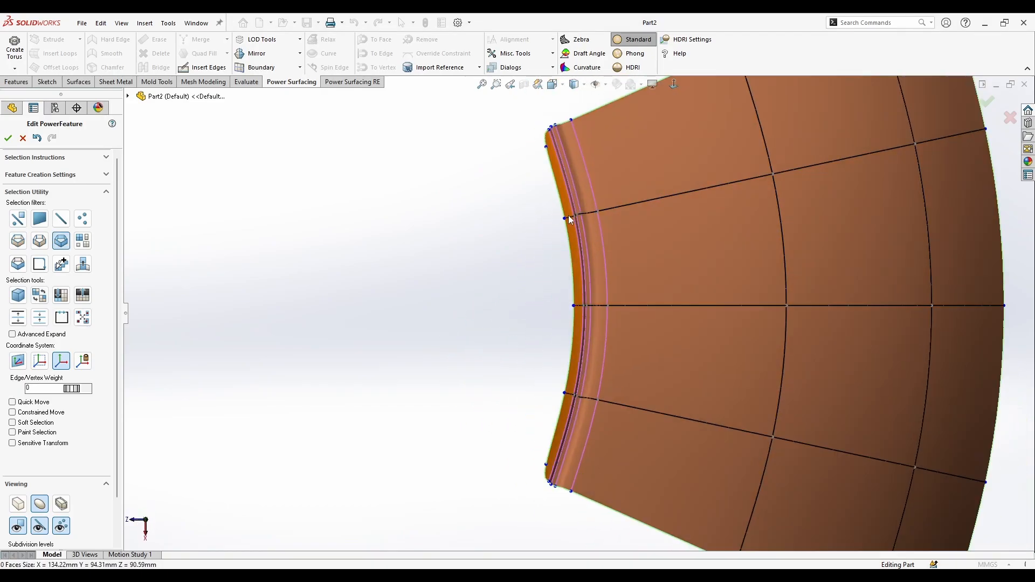
left_click_drag(567, 305, 518, 308)
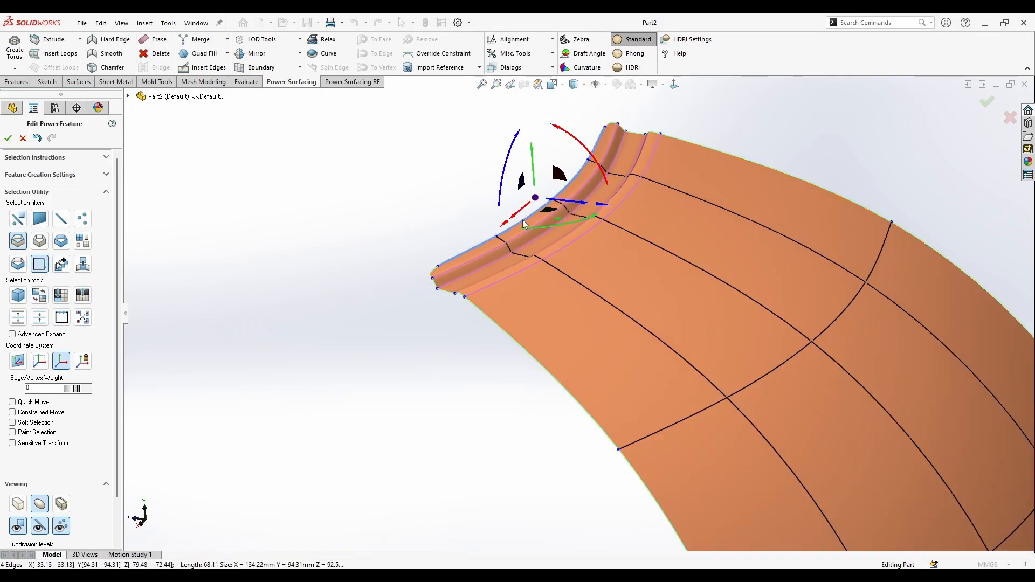
Step: Drag the rim edges upward with the move manipulator into a curled lip
left_click_drag(535, 197, 561, 201)
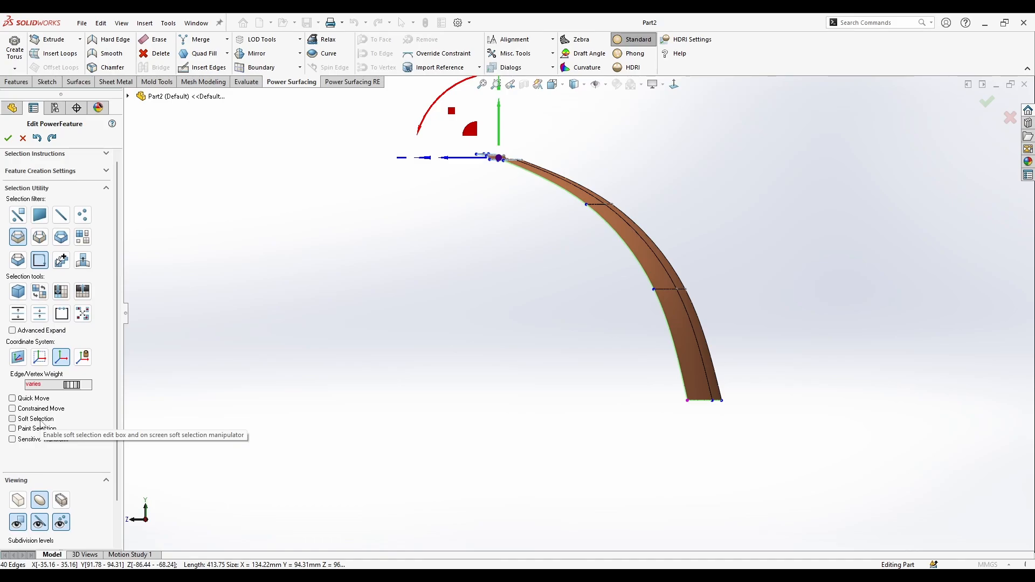
Step: Turn on Soft Selection and push the top edge outward with smooth falloff
left_click(10, 419)
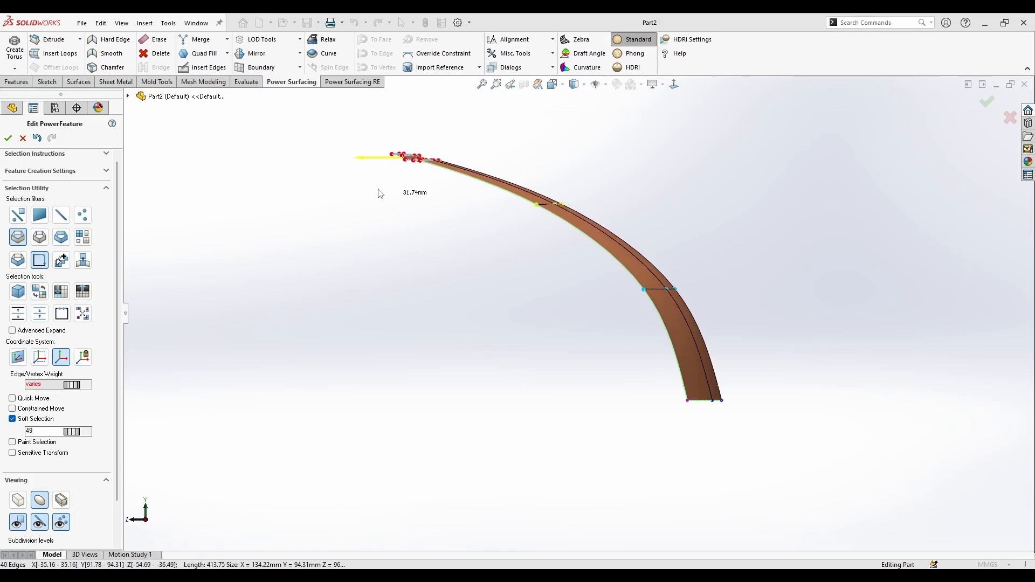
left_click_drag(408, 157, 433, 158)
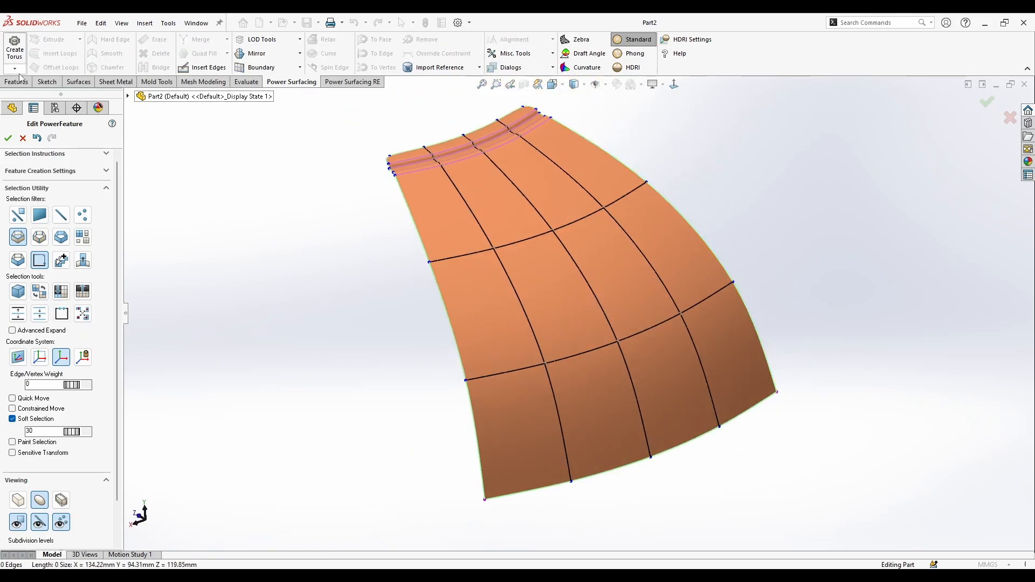
Step: Place an eight-sided Power Surfacing cylinder through the panel and scale its top ring
left_click(15, 68)
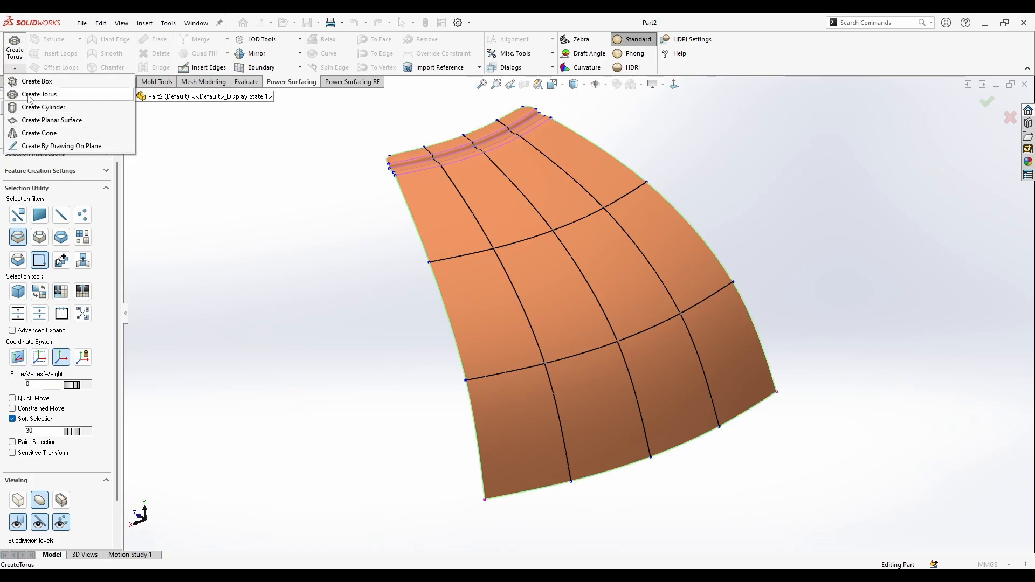
mouse_move(36, 110)
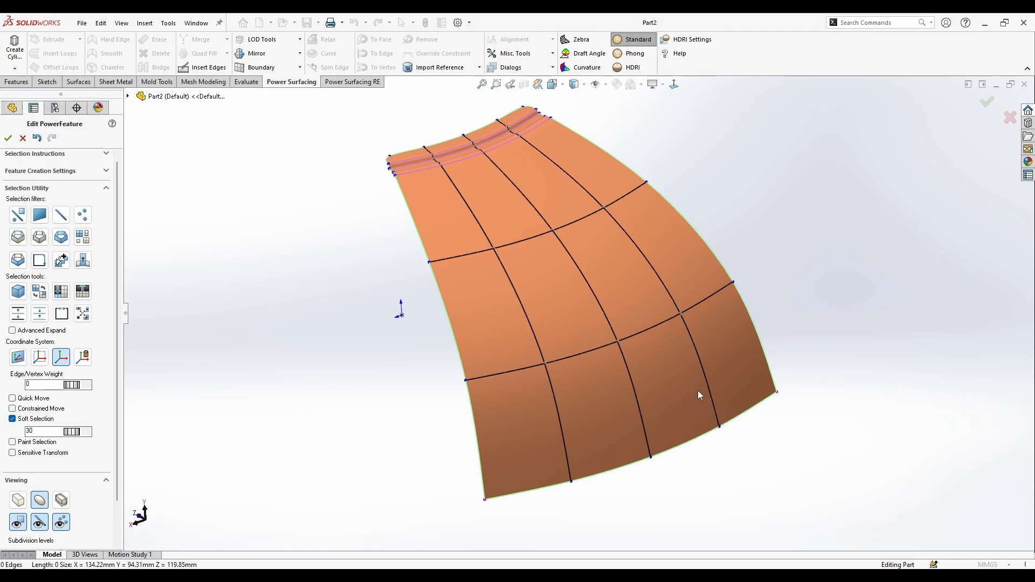
left_click(13, 42)
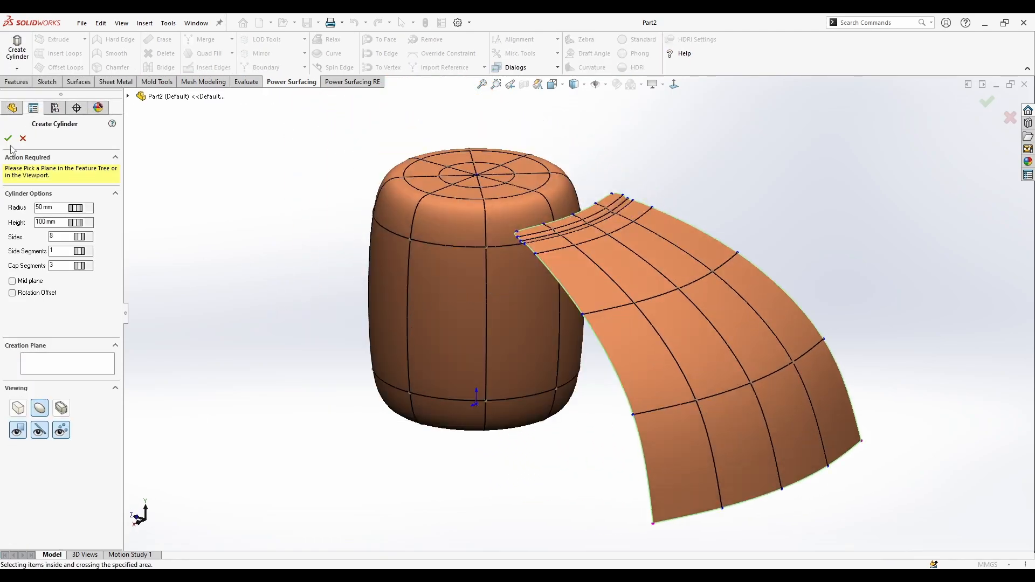
mouse_move(9, 142)
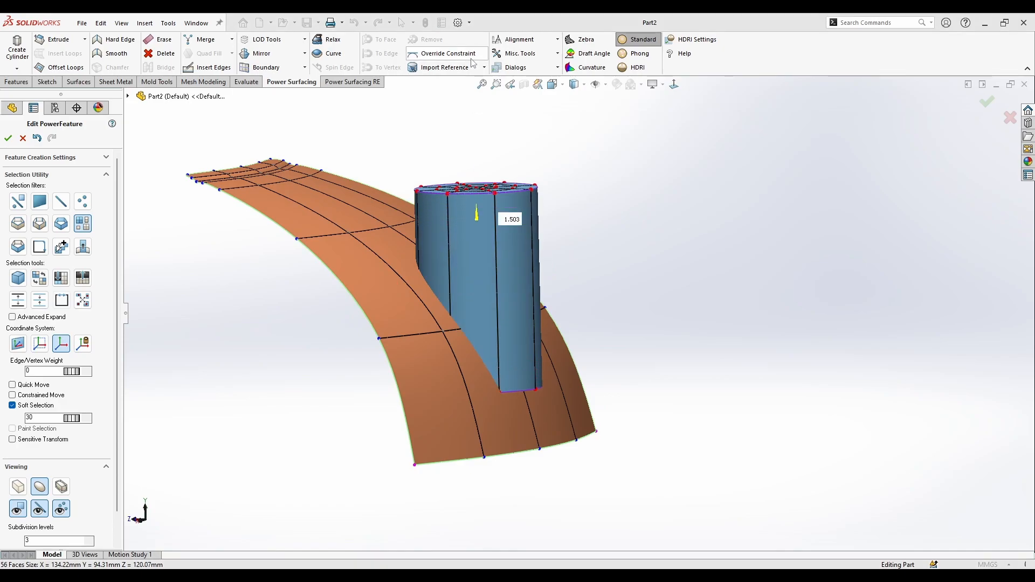
left_click_drag(476, 215, 478, 302)
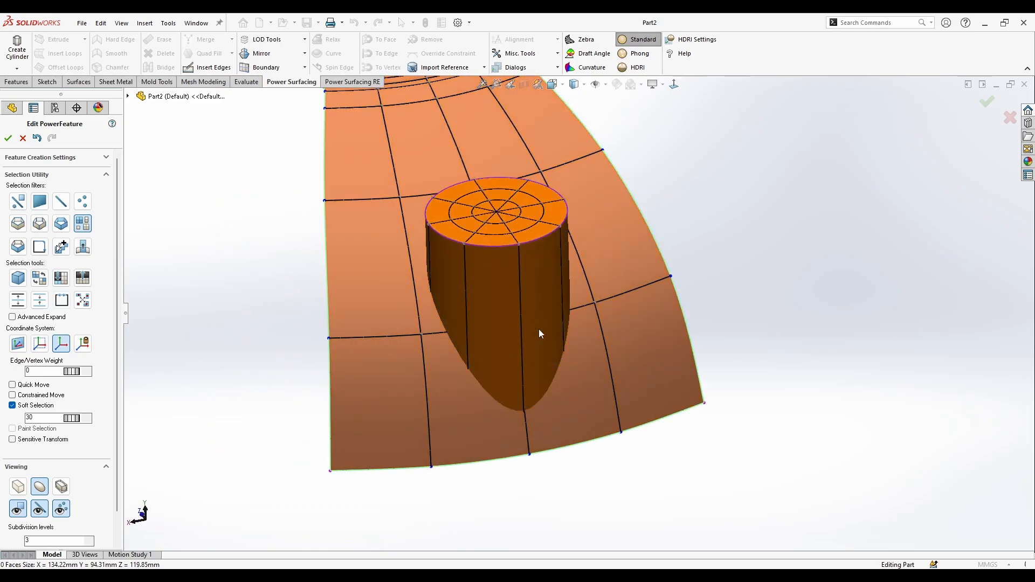
Step: Orbit the model to inspect the cylinder's junction with the panel from above
left_click_drag(540, 333, 685, 359)
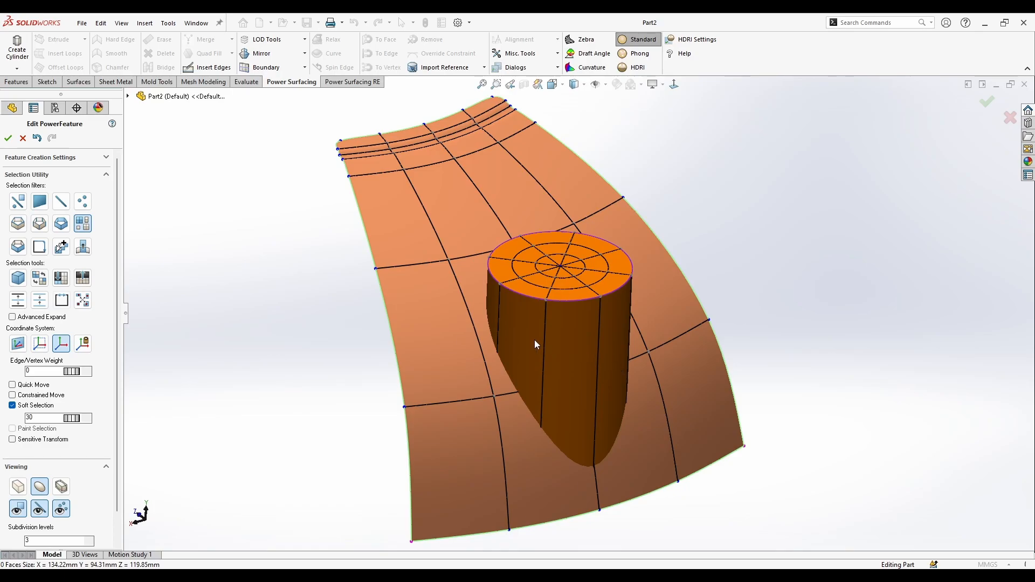
left_click_drag(534, 344, 602, 393)
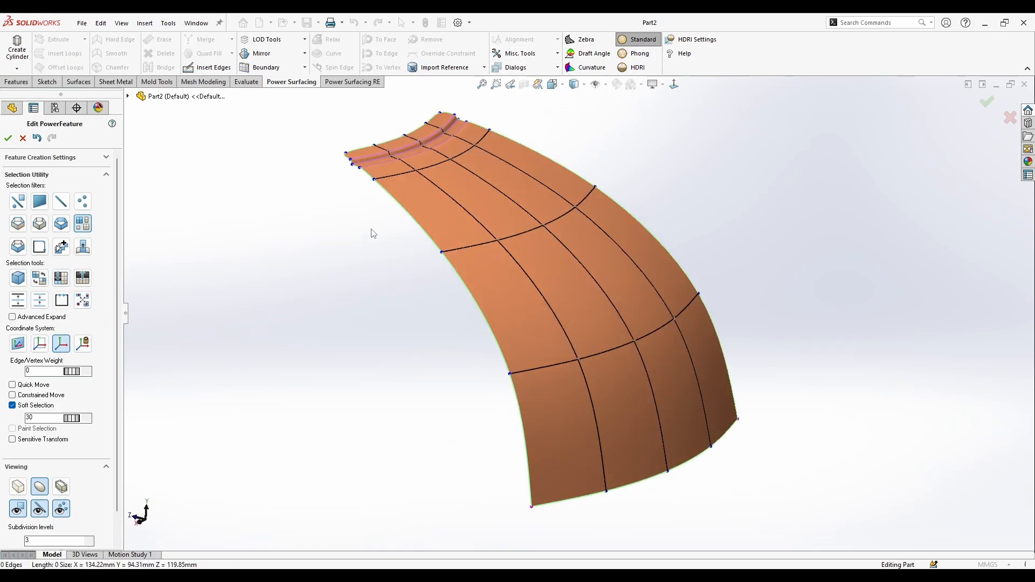
Step: Select all panel faces and apply Thicken with a -1 mm thickness
left_click(519, 54)
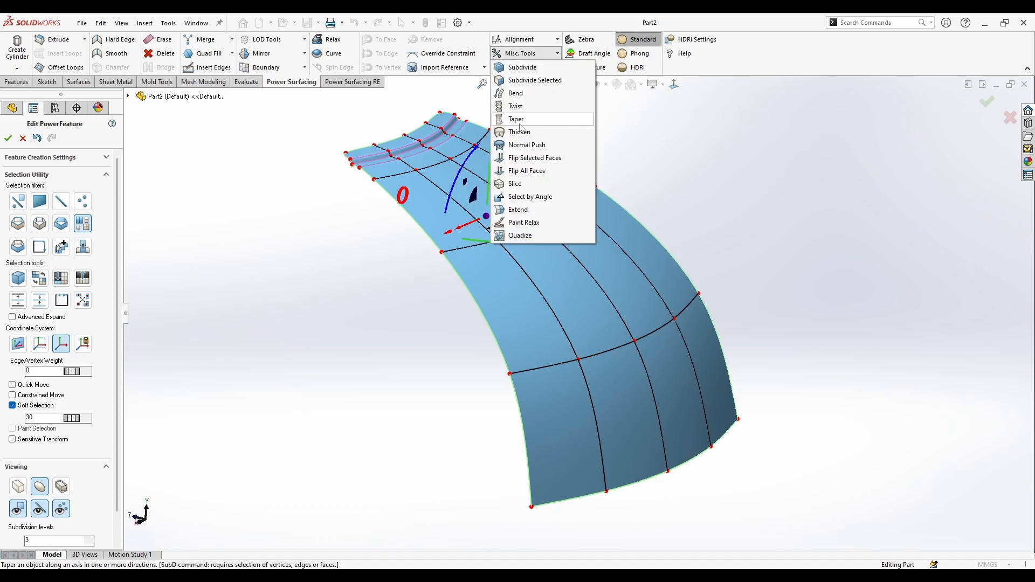
left_click(519, 131)
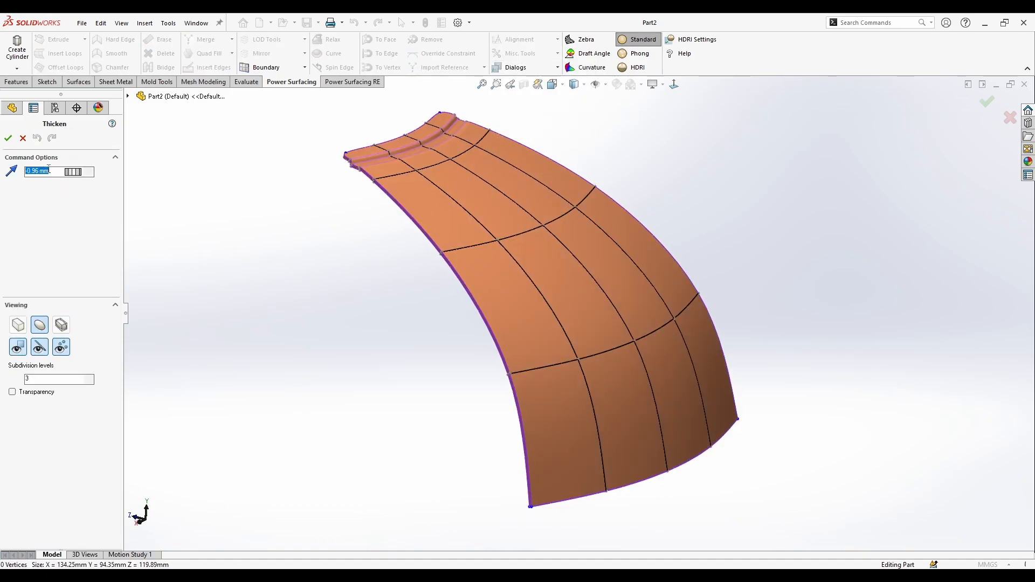
type("-1 mm")
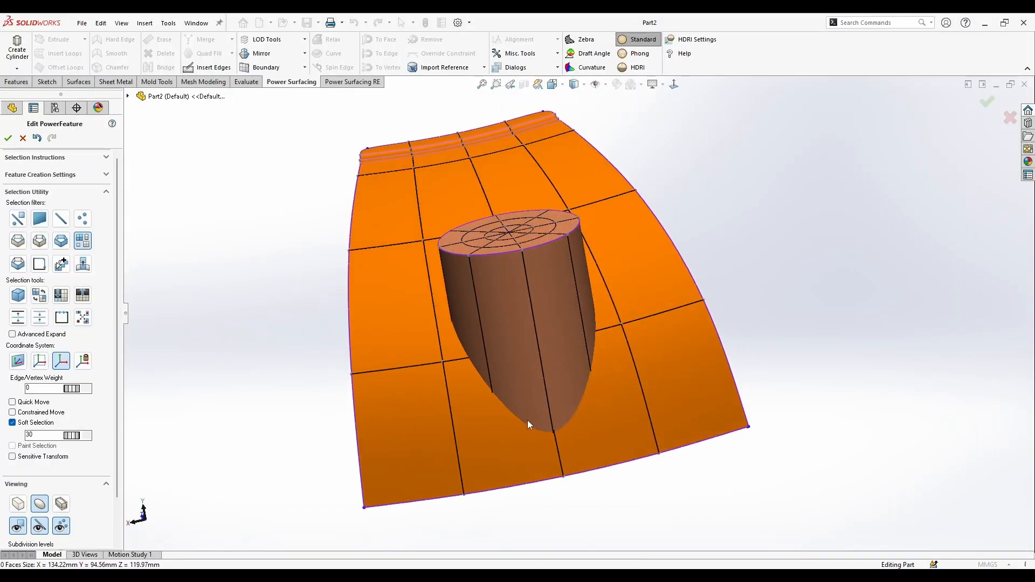
Step: Drag the thickness handle on the curved panel and accept the PowerFeature edit
left_click(518, 244)
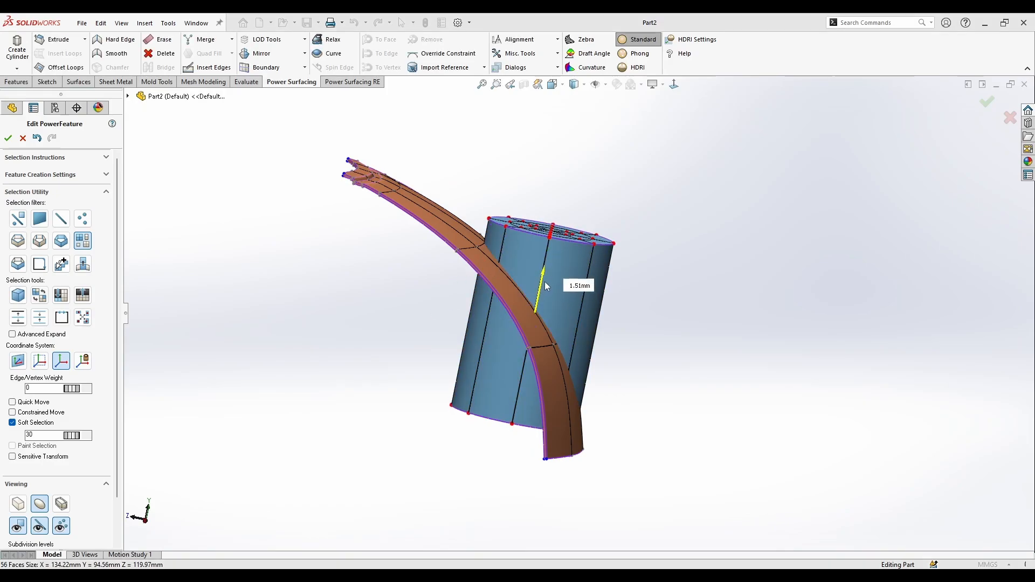
left_click_drag(548, 284, 743, 413)
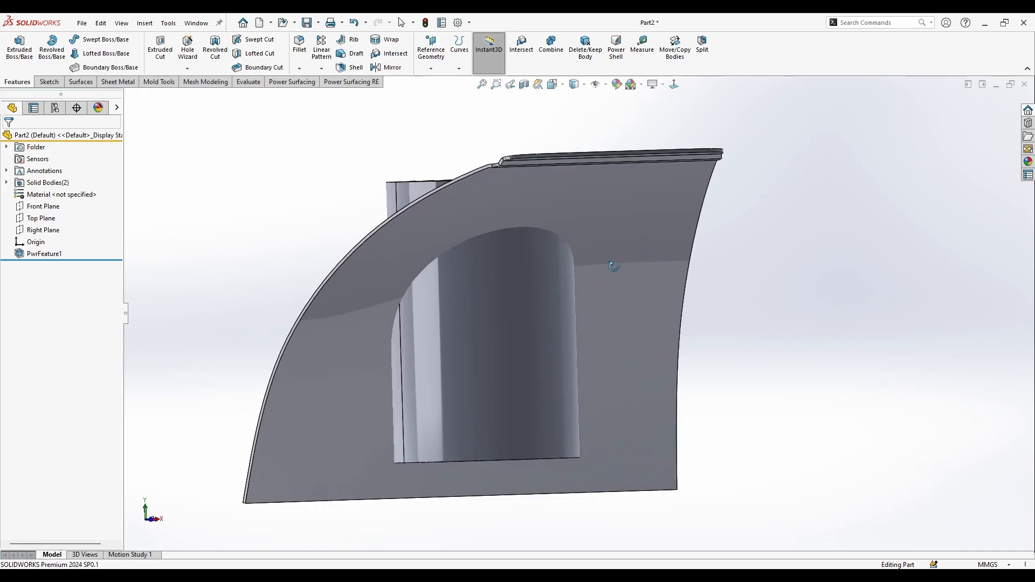
Step: Pick the panel's front face and start an Offset Surface at 0.00 mm
left_click(45, 253)
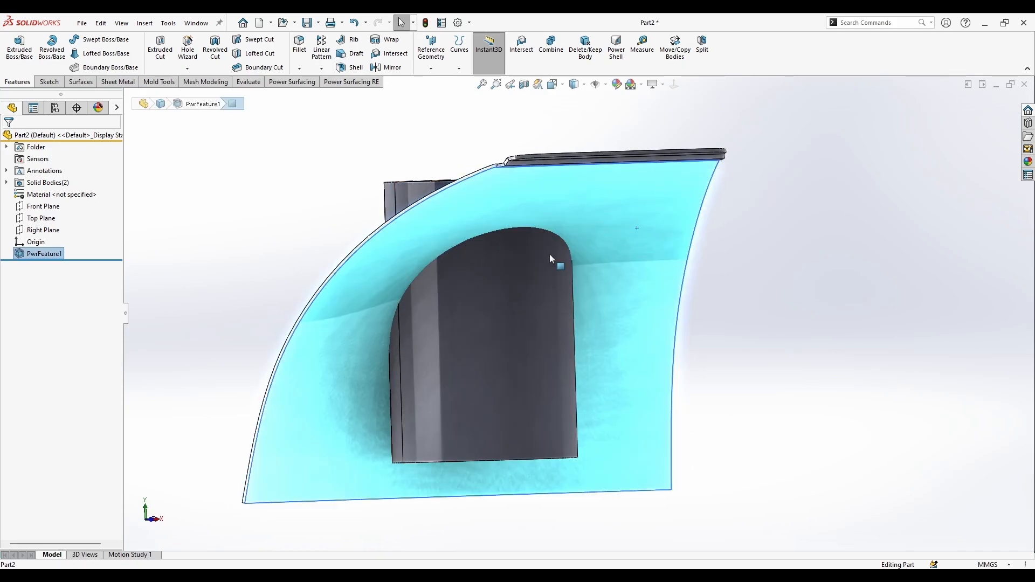
left_click(80, 81)
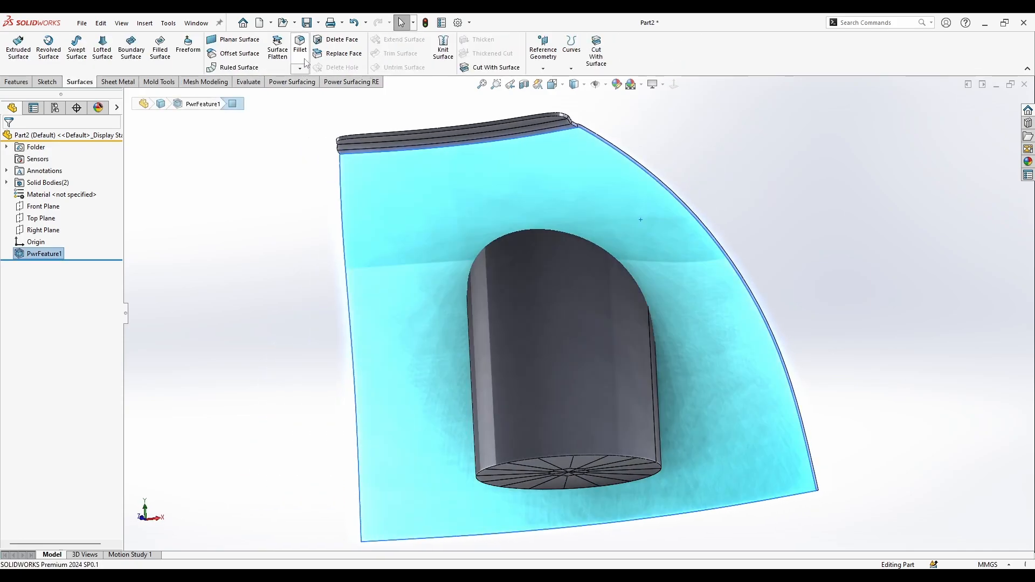
mouse_move(232, 53)
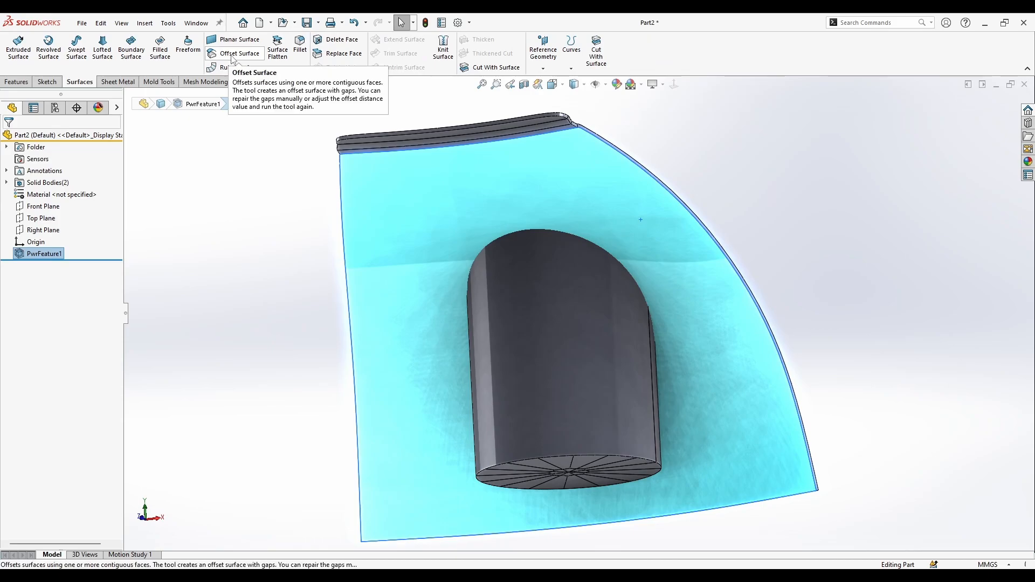
left_click(238, 53)
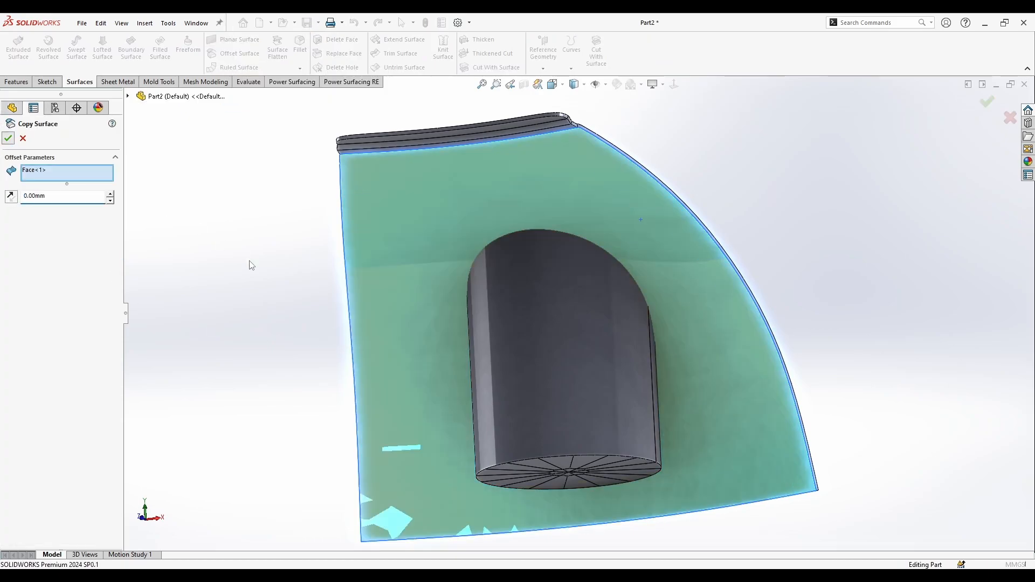
Step: Confirm the zero-distance surface copy and split the boss body along Surface-Offset1
left_click(8, 124)
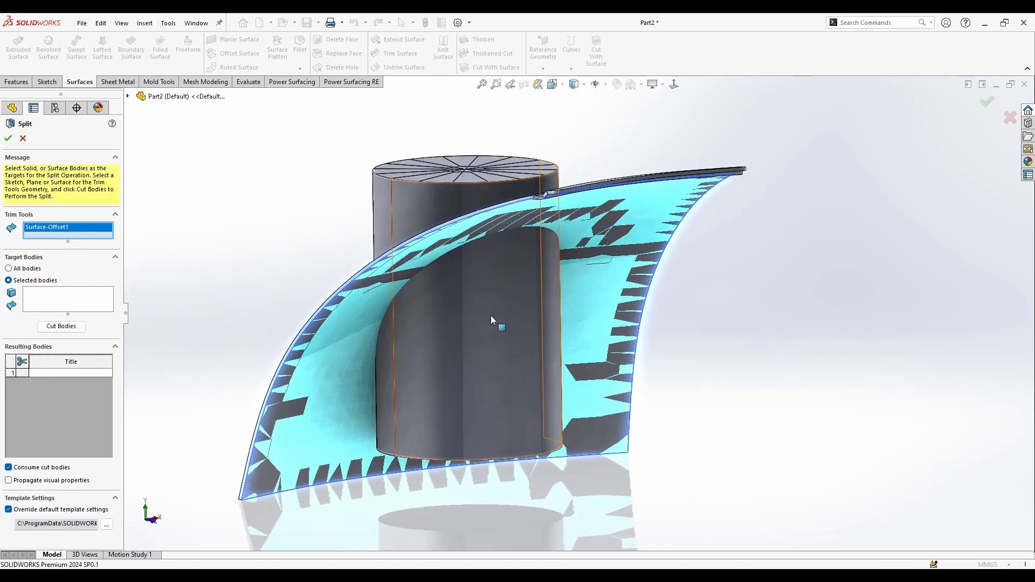
left_click_drag(492, 321, 200, 350)
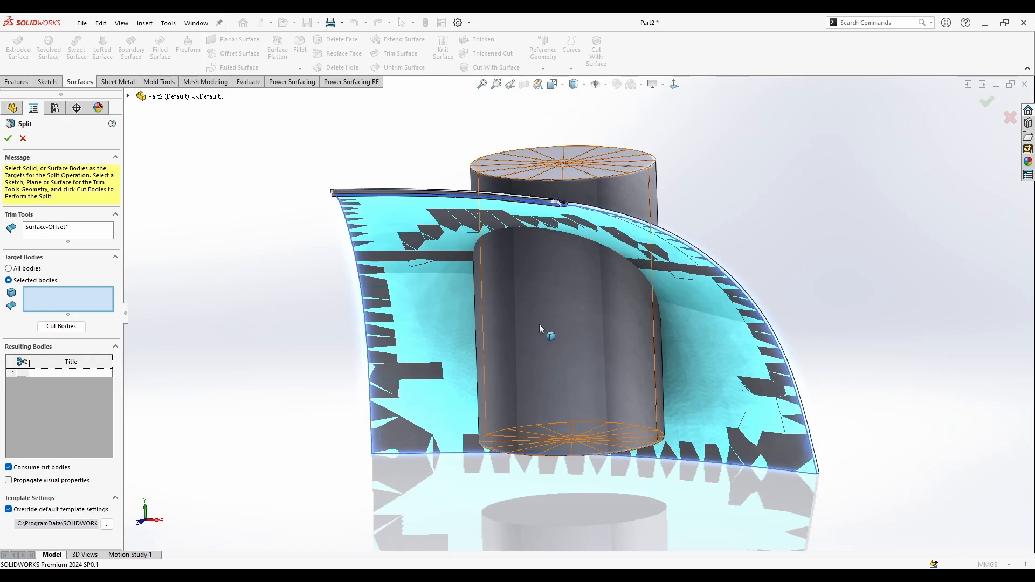
left_click(61, 326)
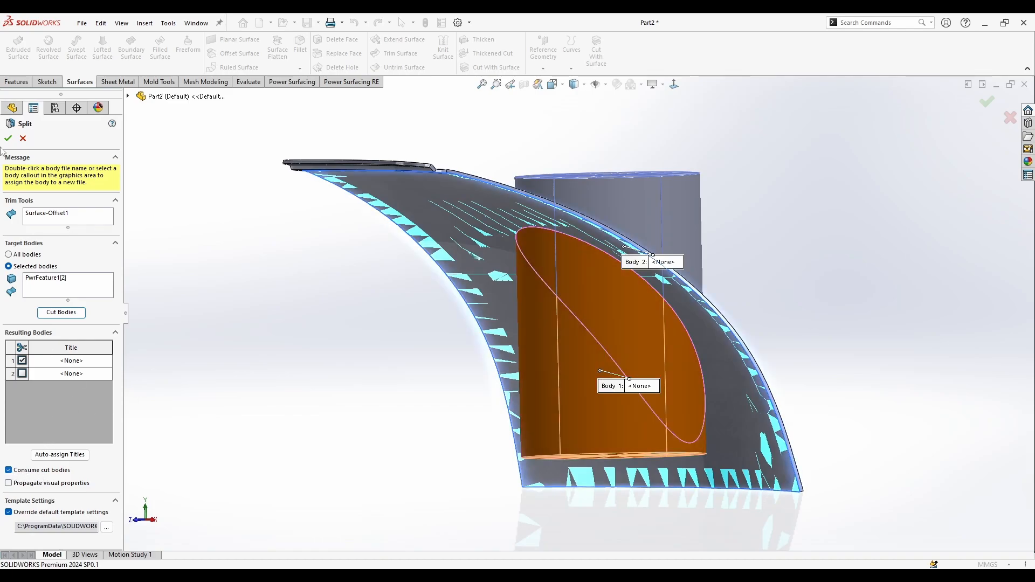
left_click(7, 136)
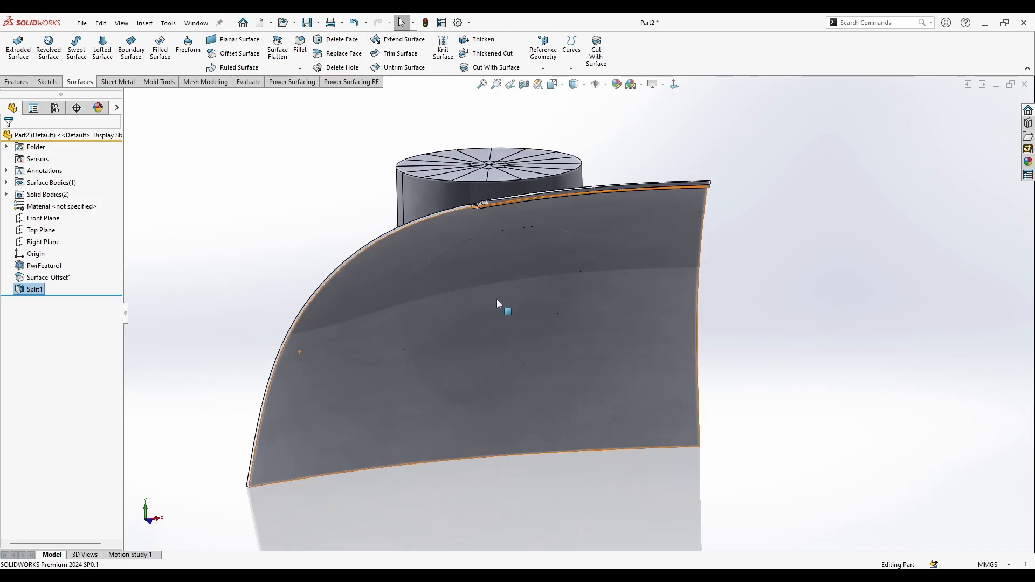
Step: Add-combine PwrFeature1[1] and Split1 into one solid body
left_click(44, 265)
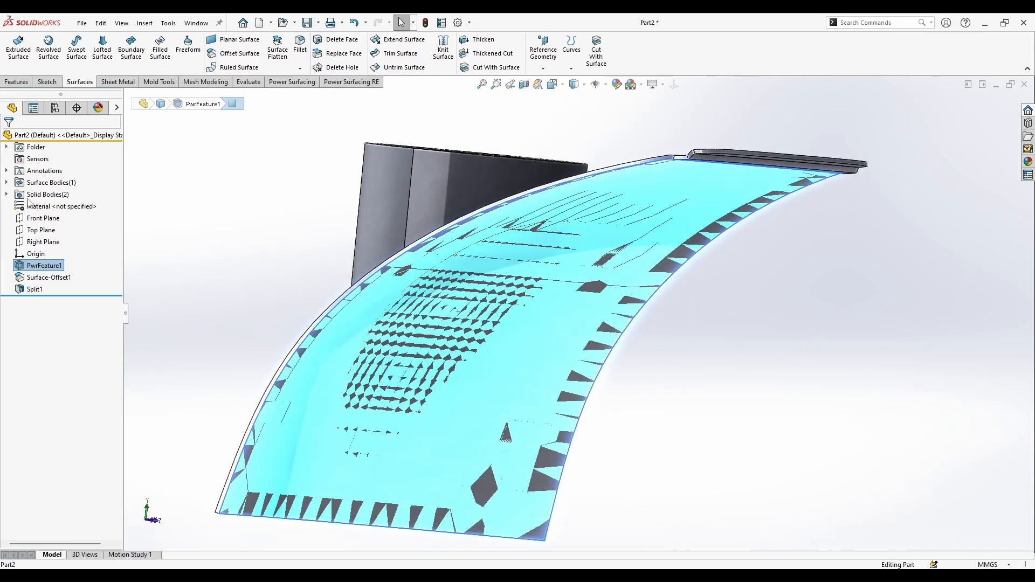
right_click(48, 183)
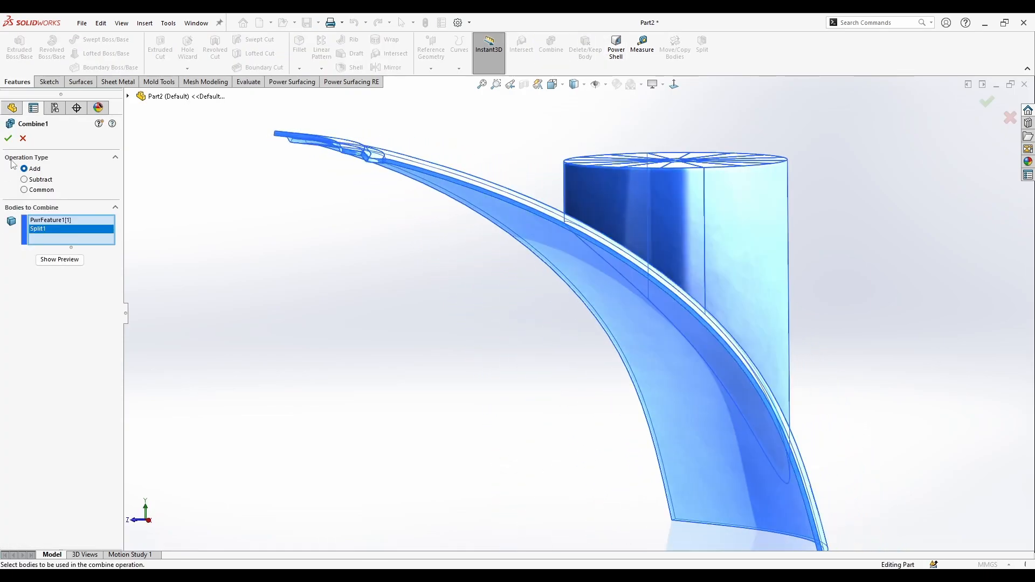
mouse_move(9, 141)
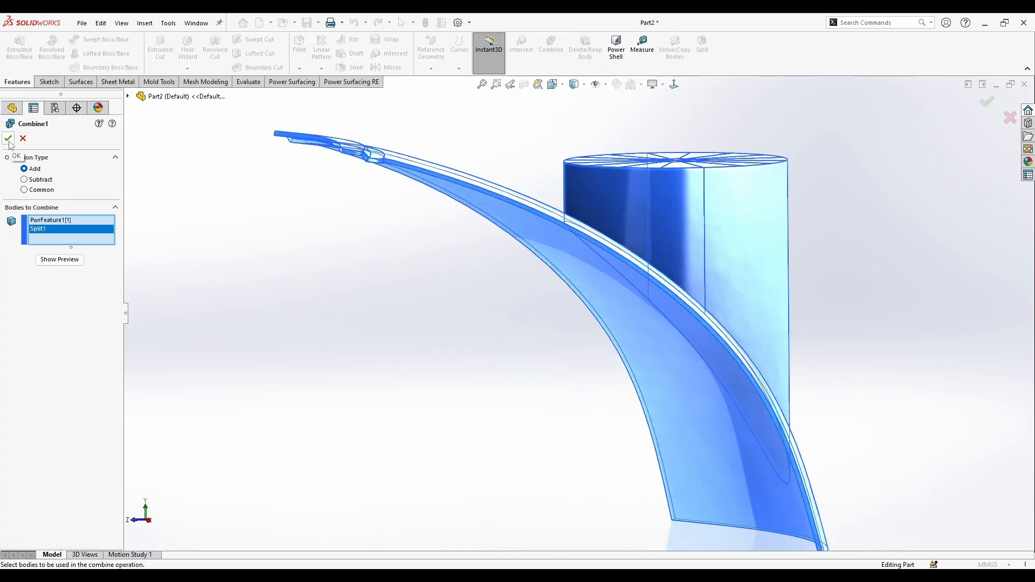
left_click(9, 140)
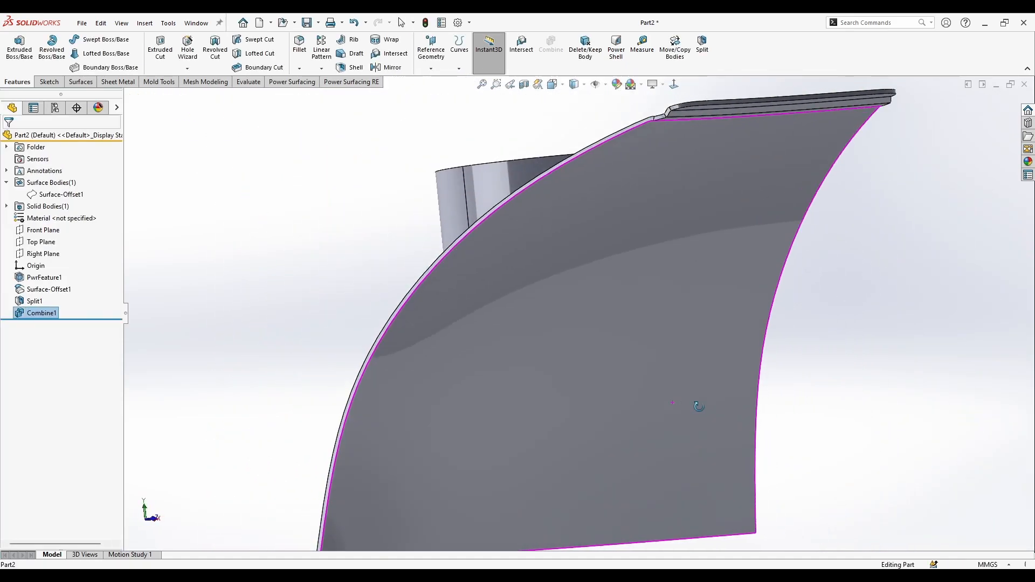
left_click_drag(671, 403, 753, 287)
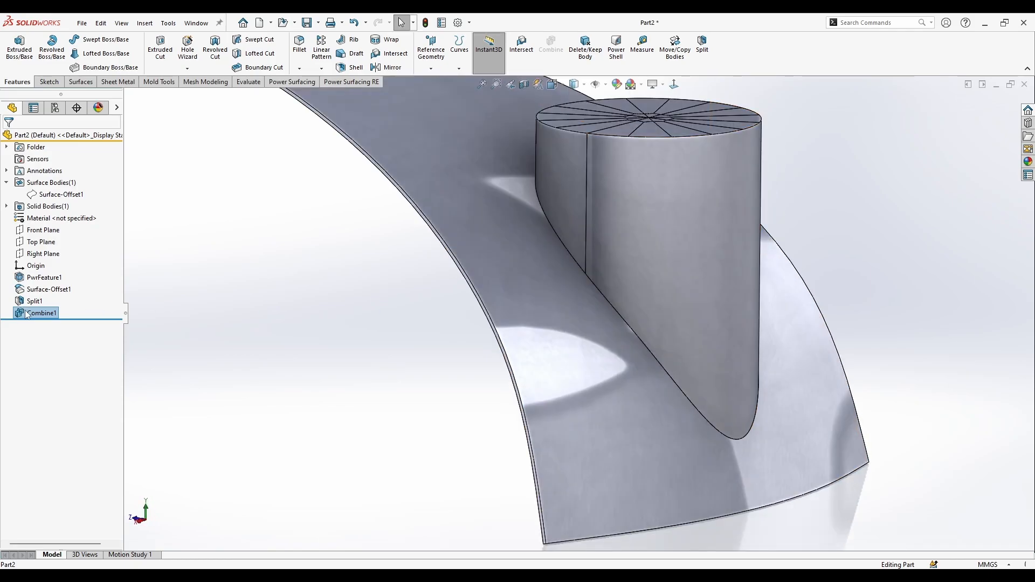
Step: Remove Combine1 and duplicate Split1 in place using Move/Copy Bodies with Copy checked
double_click(40, 312)
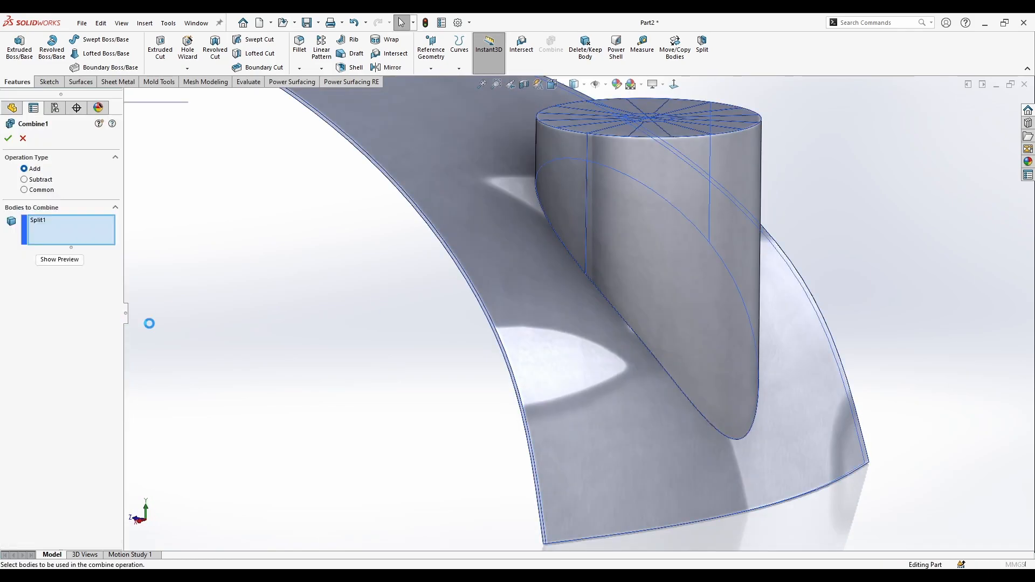
left_click(59, 259)
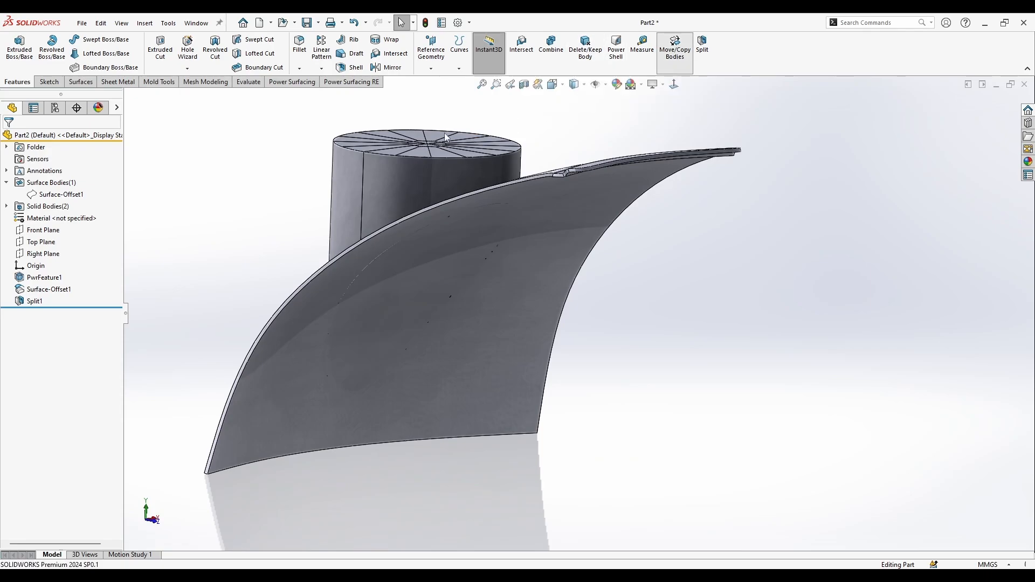
left_click(674, 47)
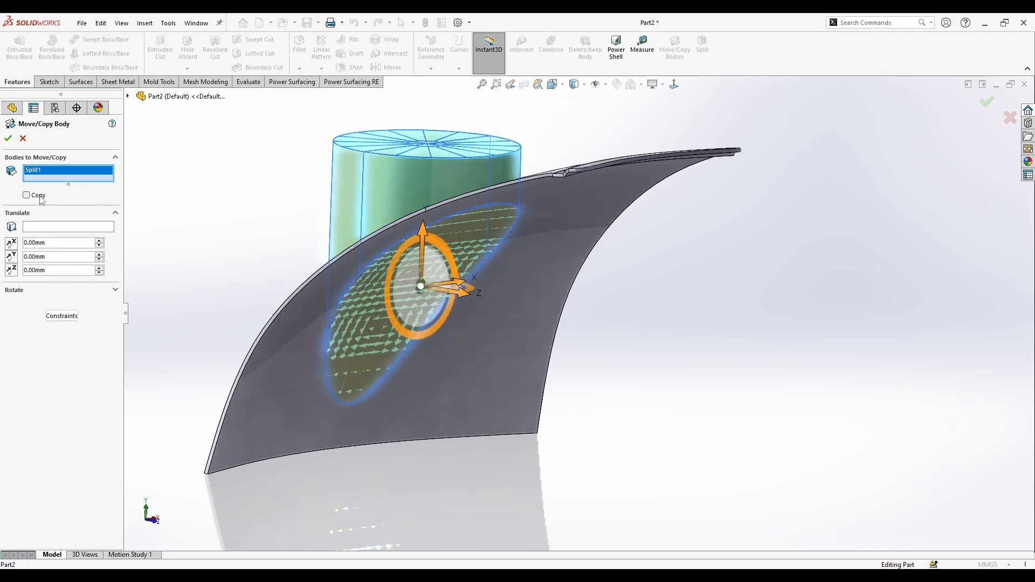
left_click(26, 196)
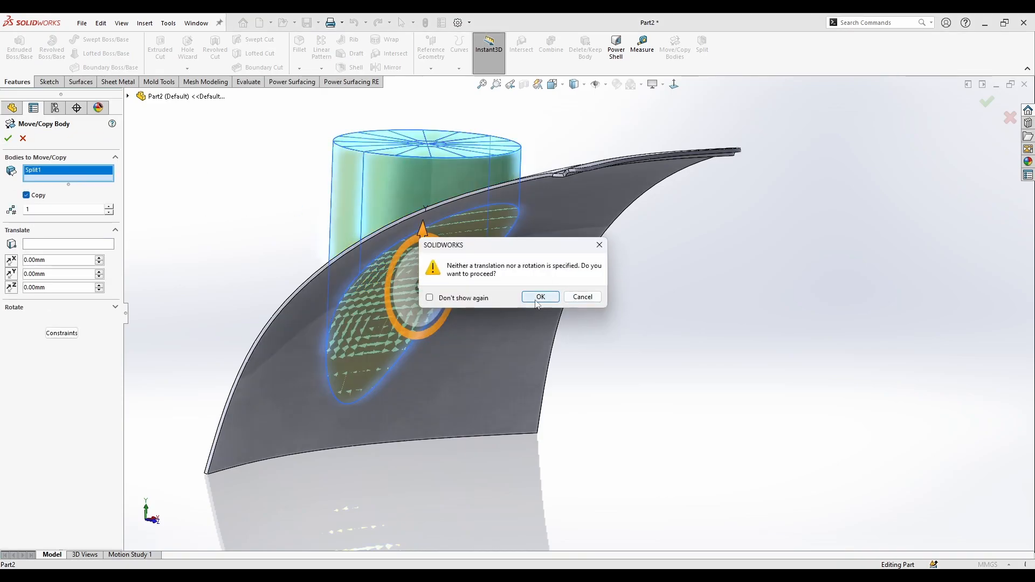
left_click(540, 297)
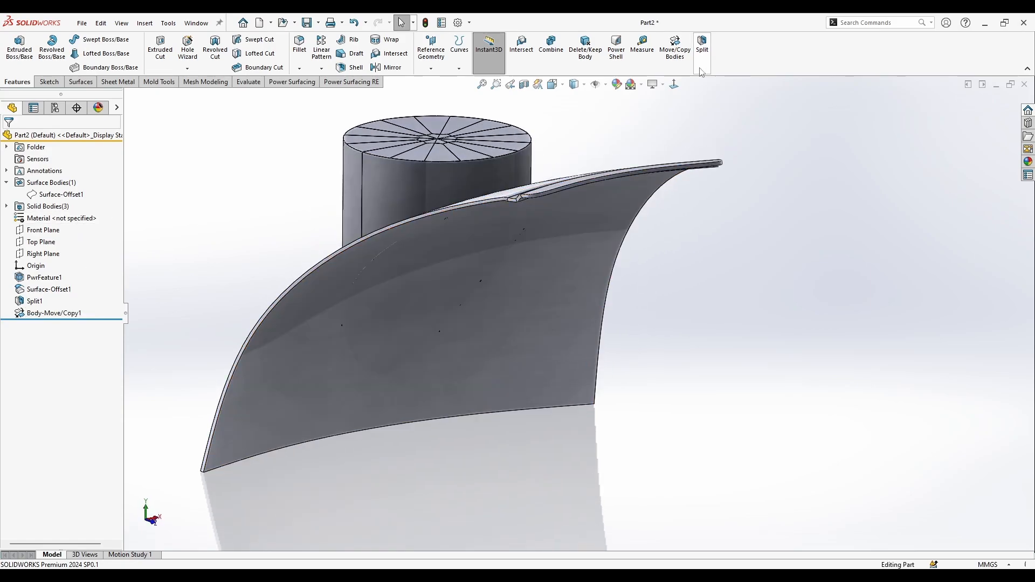
Step: Subtract the boss copy from the panel and toggle the boss visibility to check the hole
left_click(550, 46)
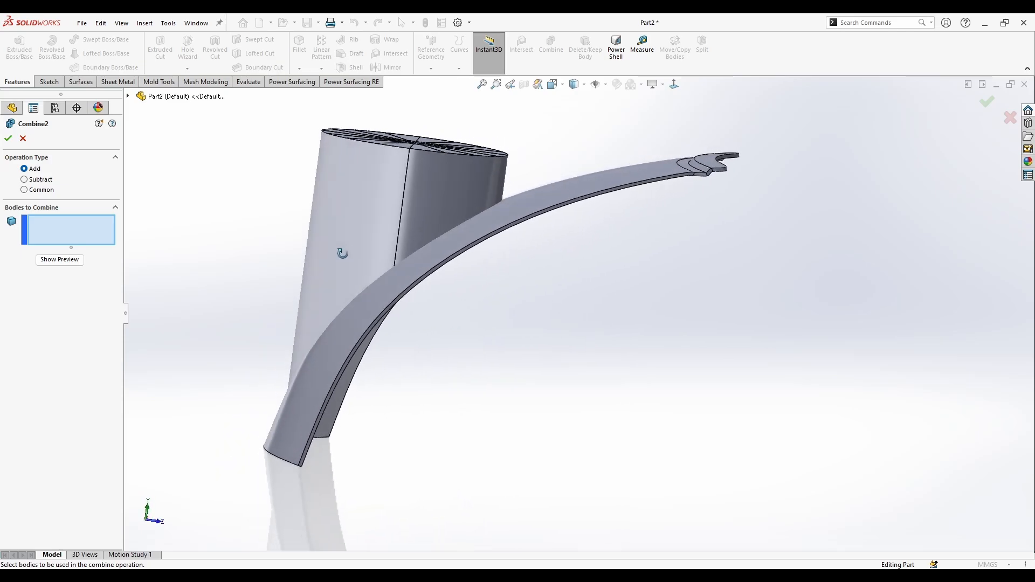
left_click(24, 180)
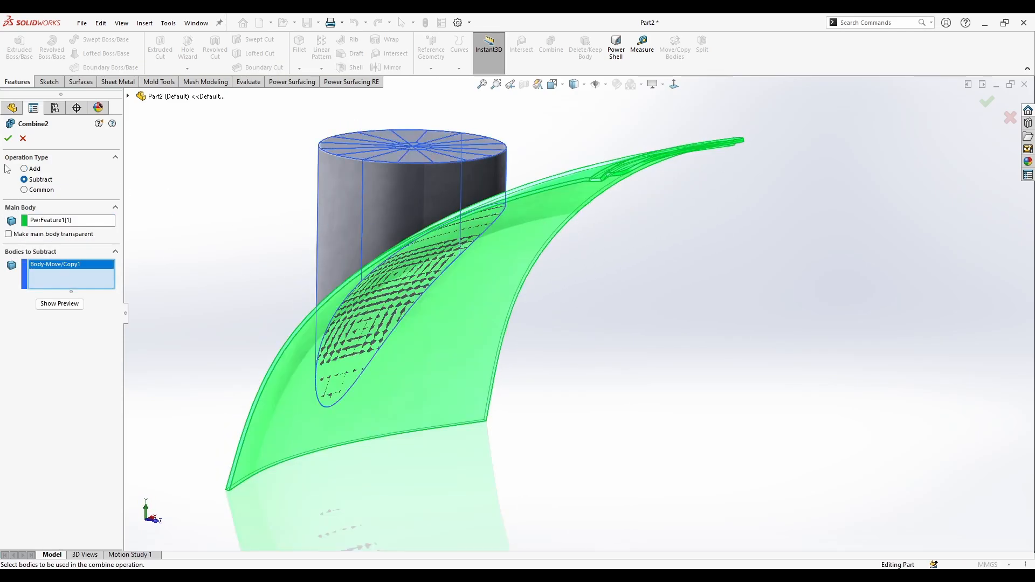
left_click(14, 135)
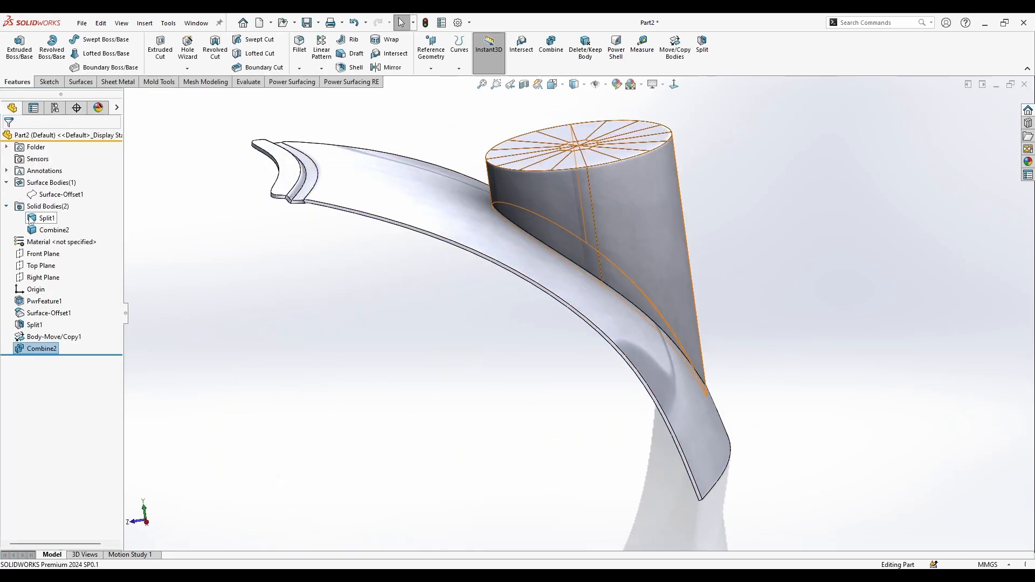
left_click(46, 217)
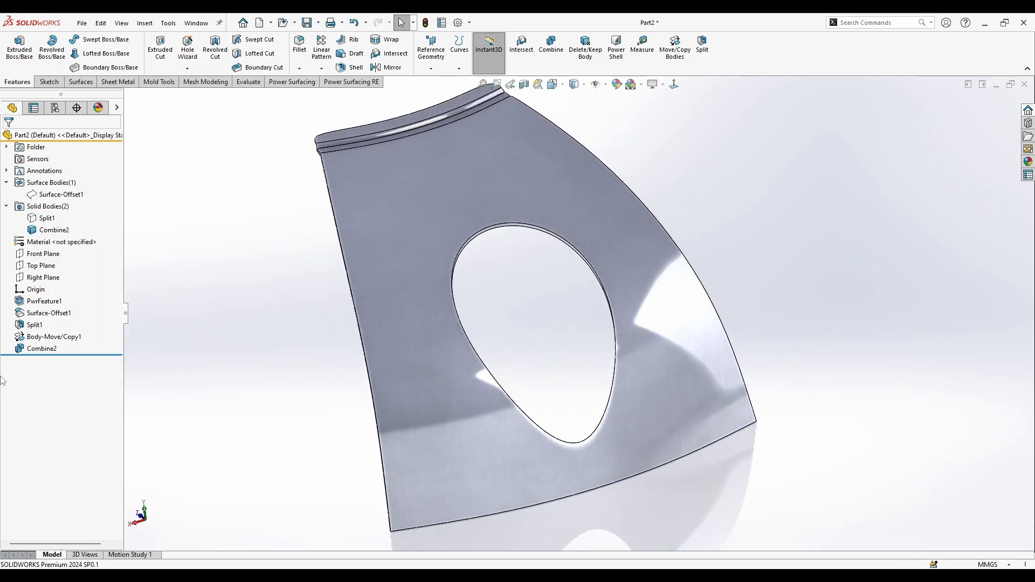
right_click(47, 218)
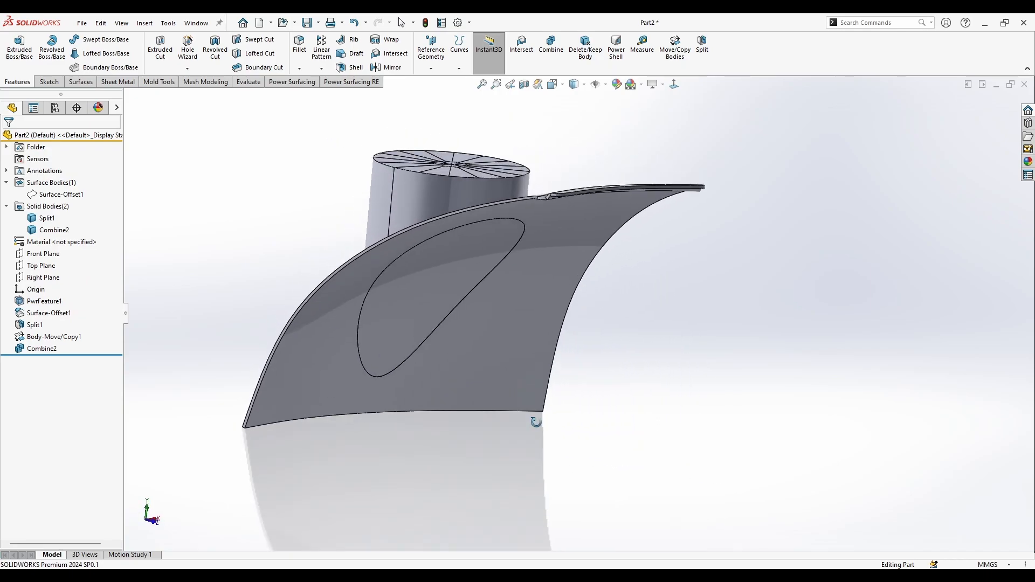
Step: Switch the combine to Common, keeping only where Body-Move/Copy1 overlaps PwrFeature1
right_click(41, 348)
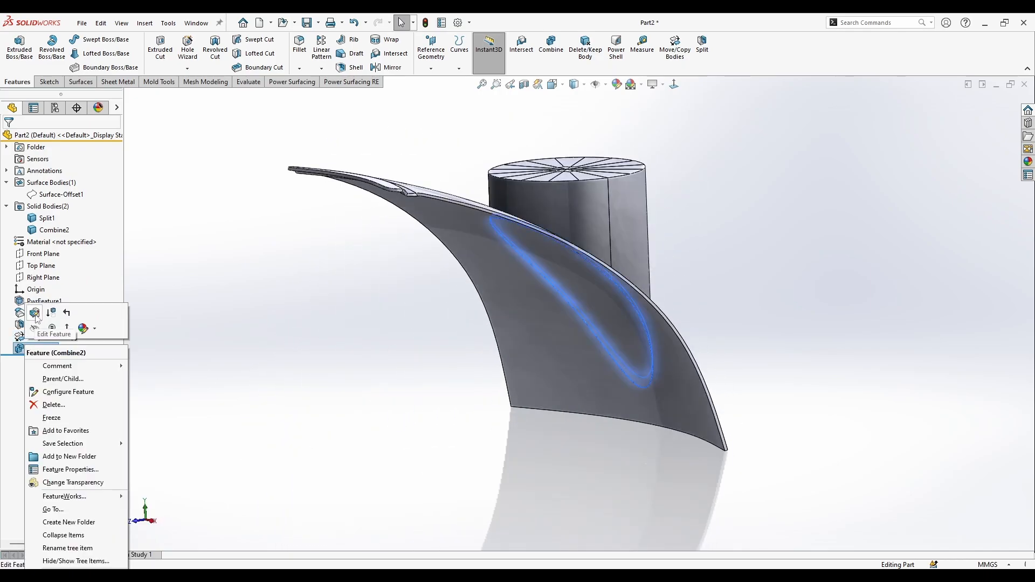
left_click(34, 312)
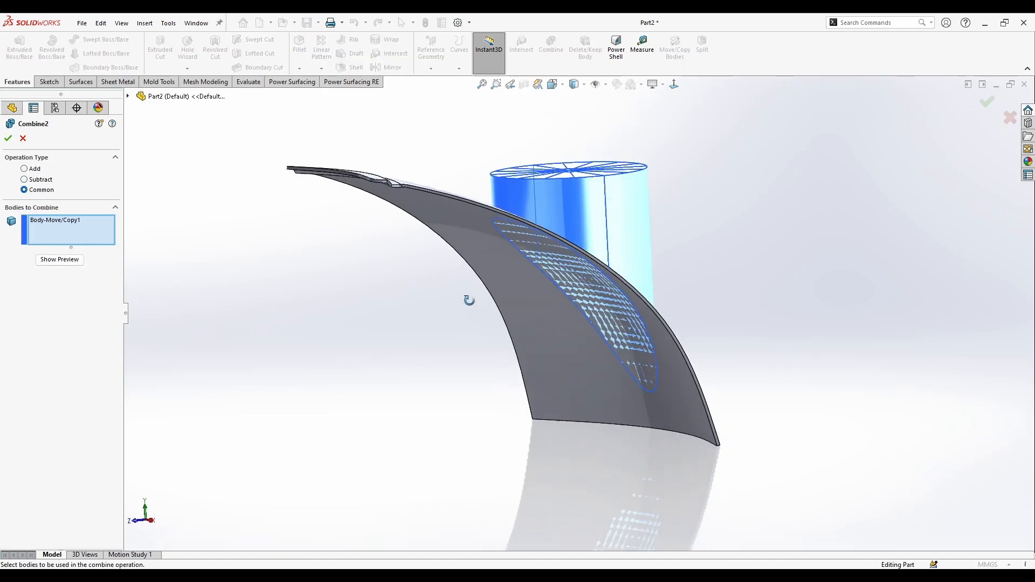
left_click_drag(468, 300, 447, 326)
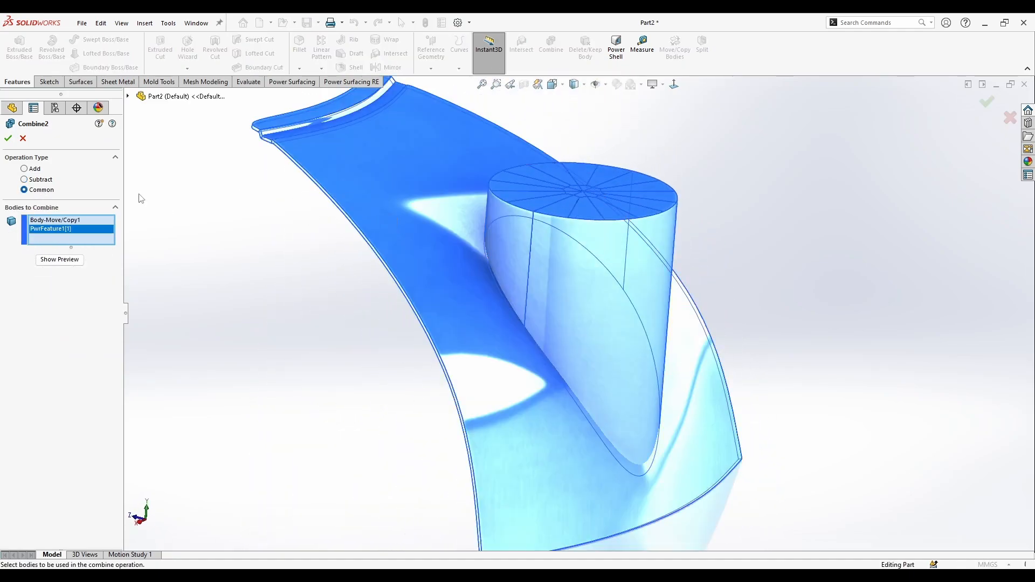
left_click(59, 259)
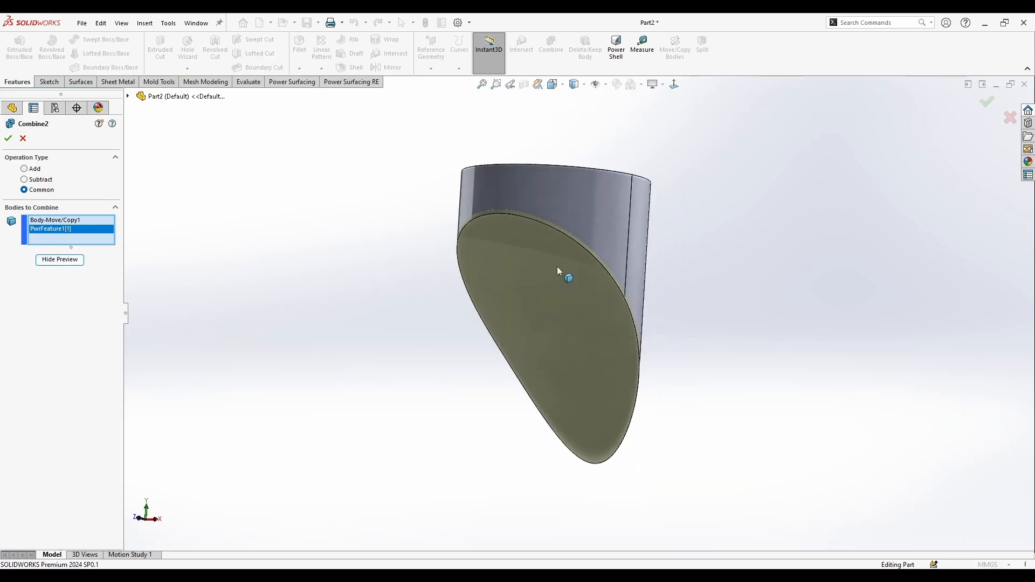
left_click(8, 138)
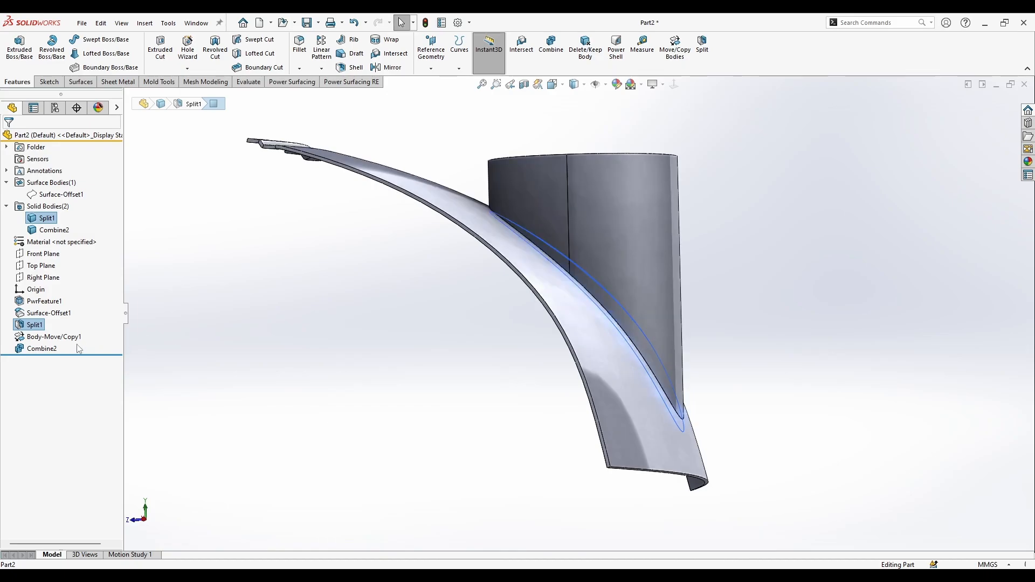
Step: Shell the Combine2 body at 1.00 mm, removing the cylinder's top face
left_click(41, 348)
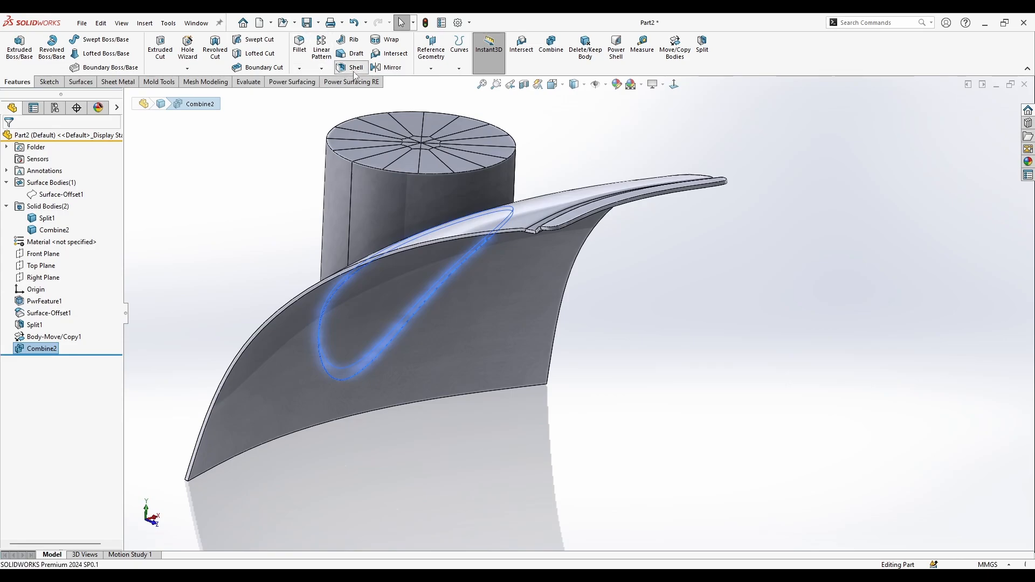
left_click(354, 67)
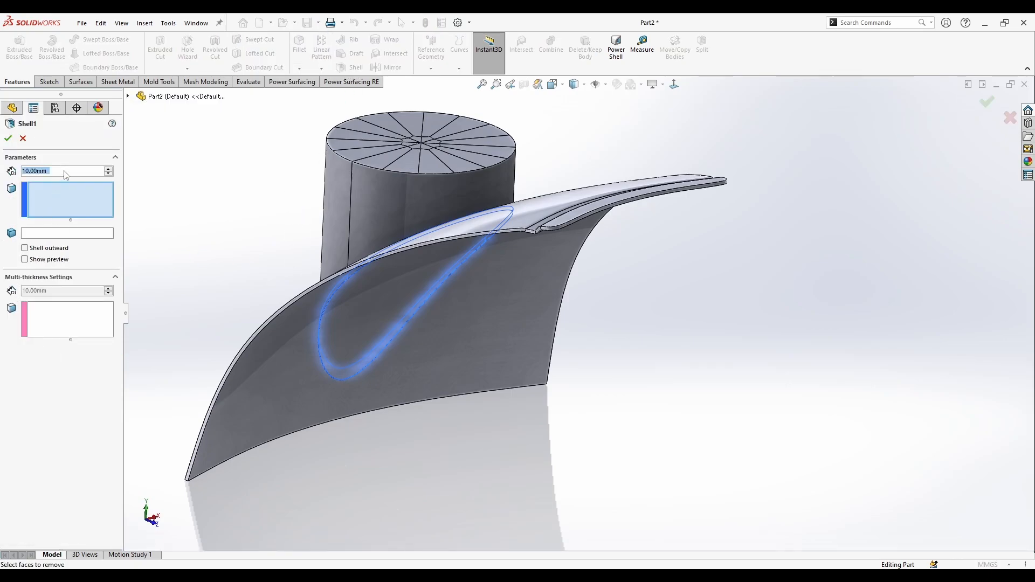
type("1.00mm")
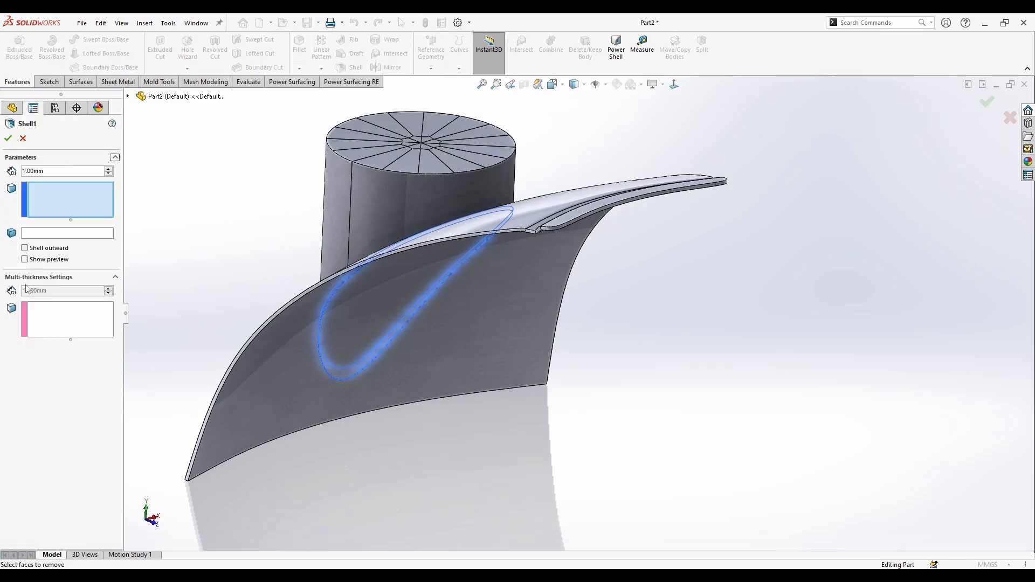
left_click(24, 259)
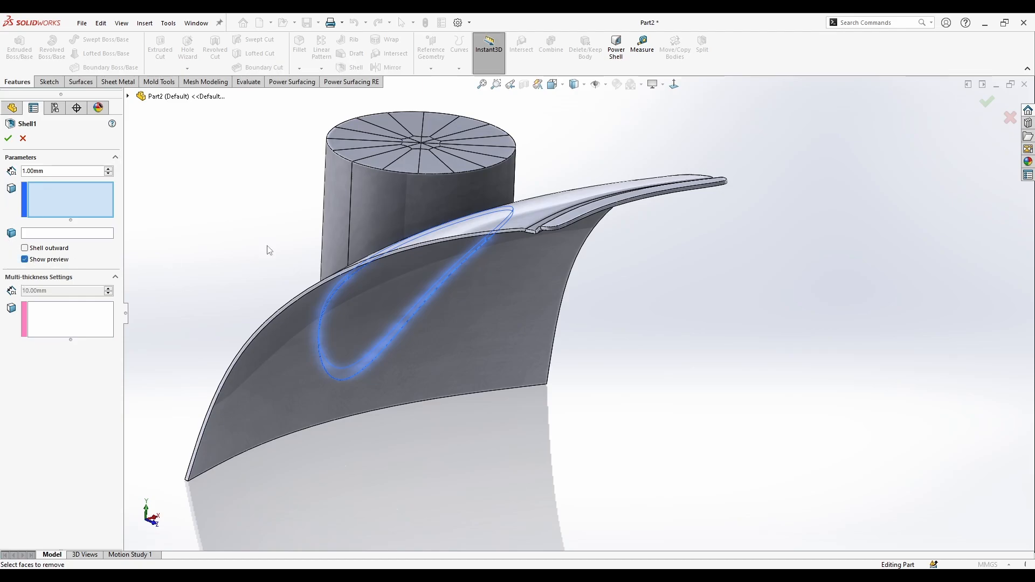
mouse_move(159, 218)
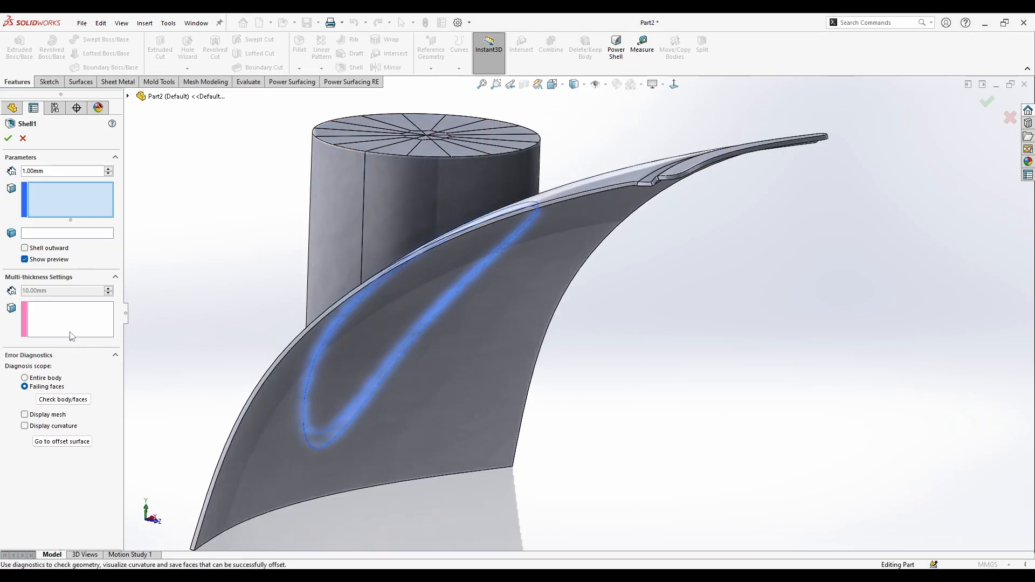
left_click_drag(462, 297, 403, 317)
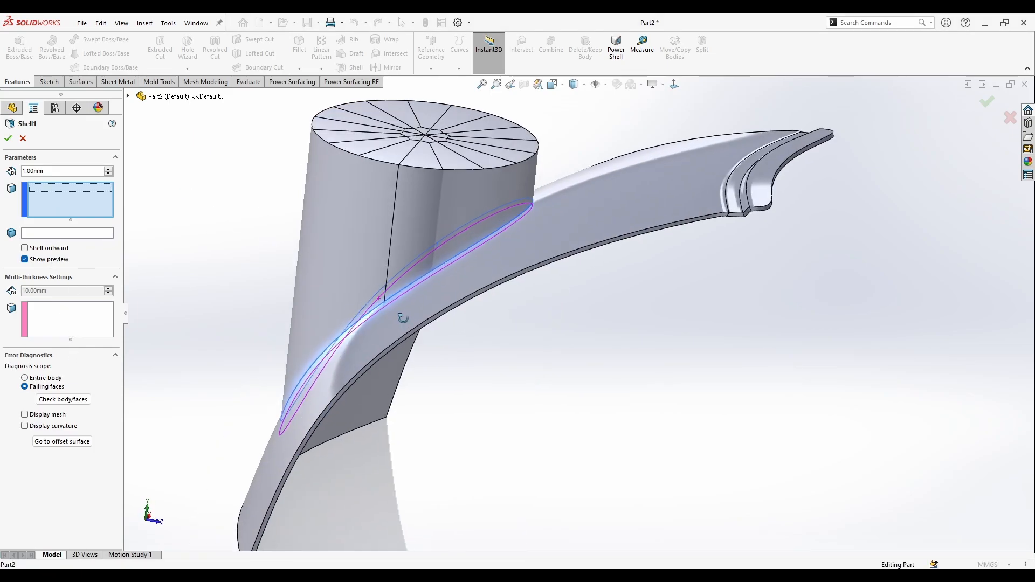
left_click(409, 327)
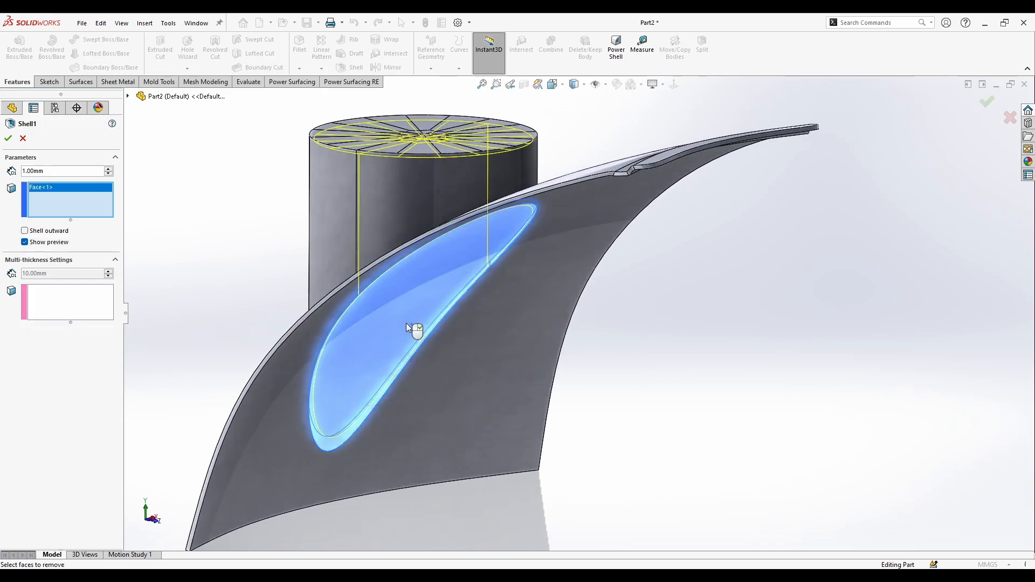
left_click(9, 139)
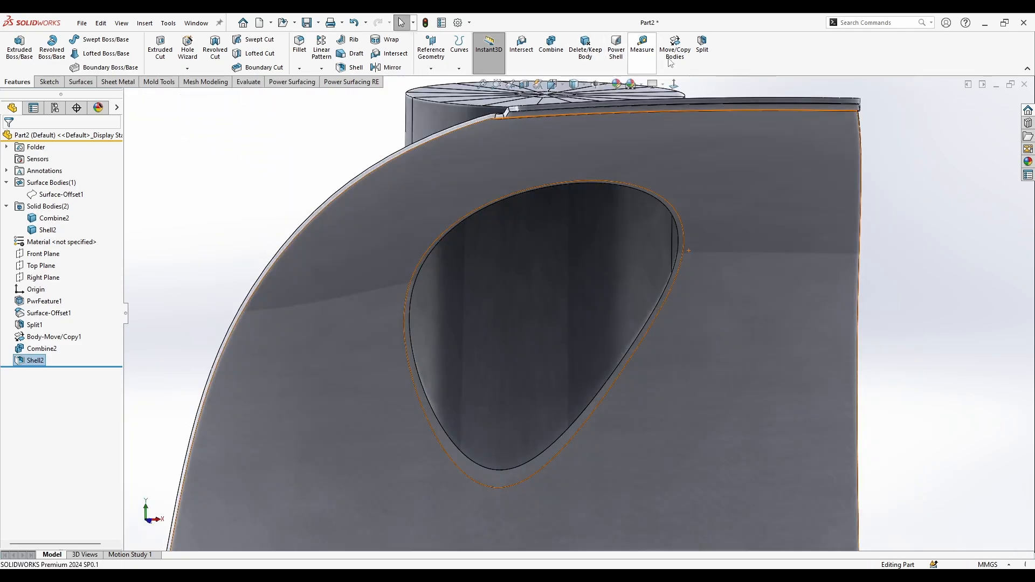
Step: Add-combine Combine2 and Shell2 into a single solid body
left_click(551, 44)
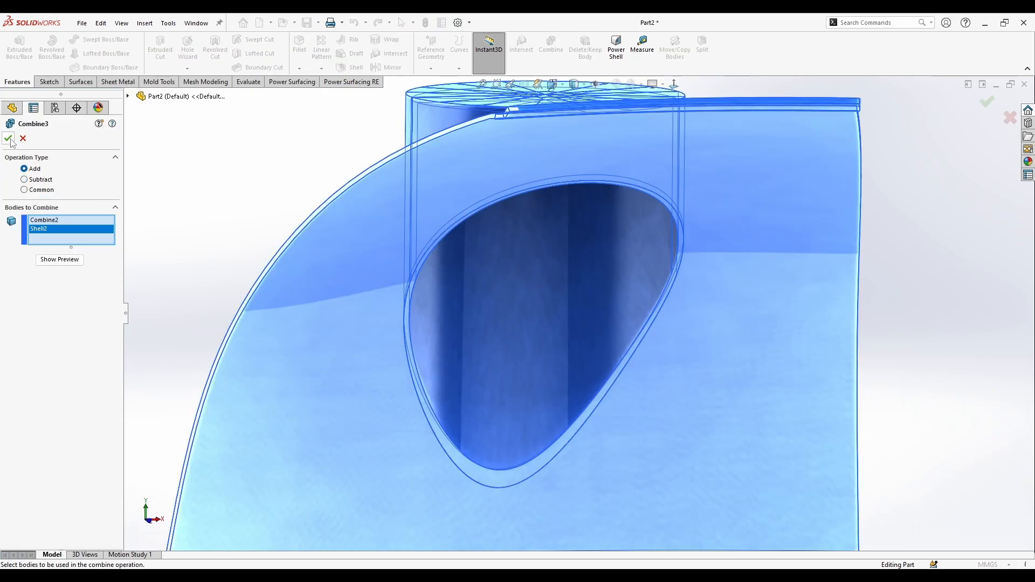
left_click(10, 140)
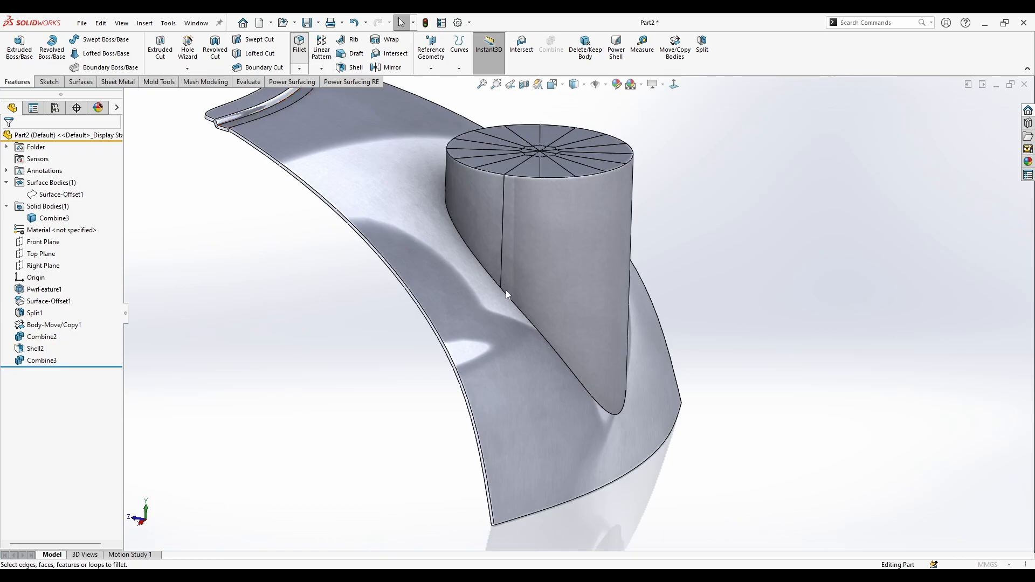
Step: Fillet the boss-to-panel edge at 10 mm, then the boss top rim at 5 mm
left_click(298, 48)
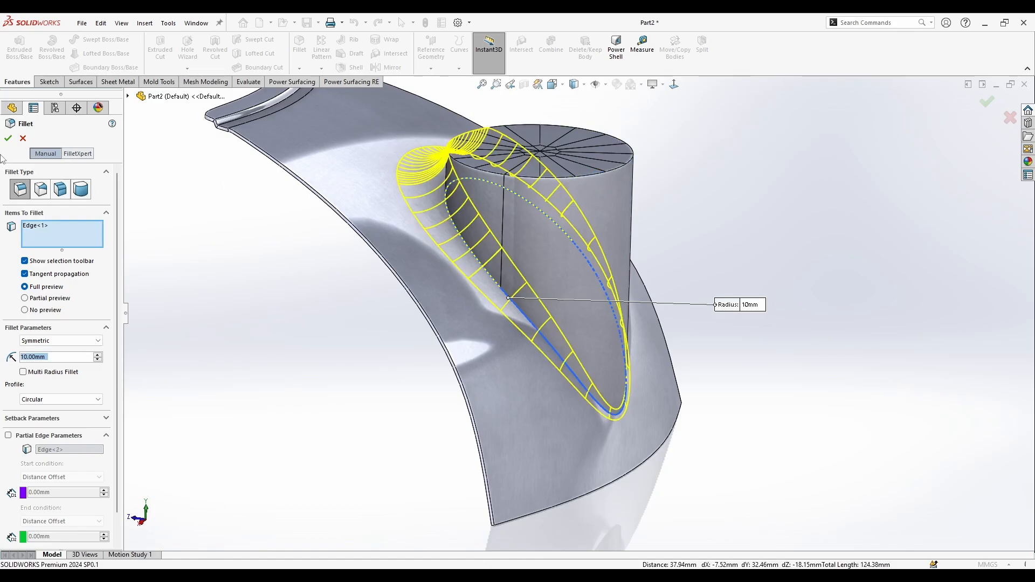
left_click(10, 138)
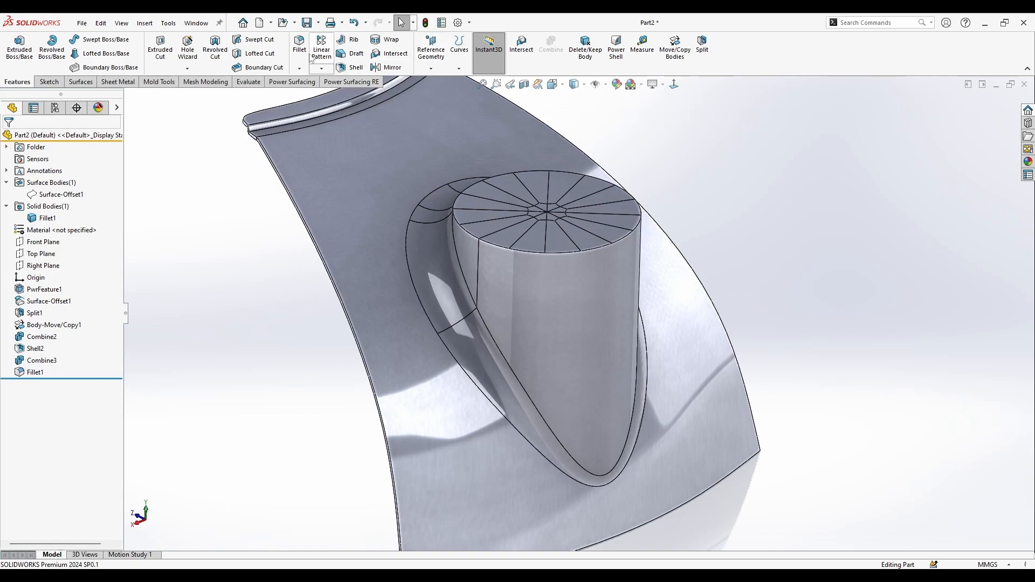
left_click(299, 46)
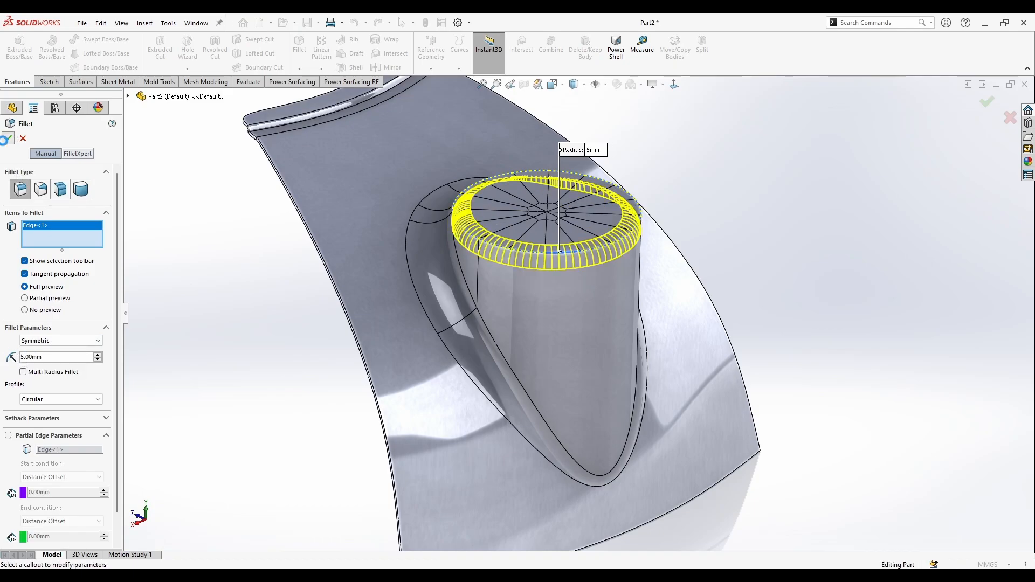
left_click(8, 136)
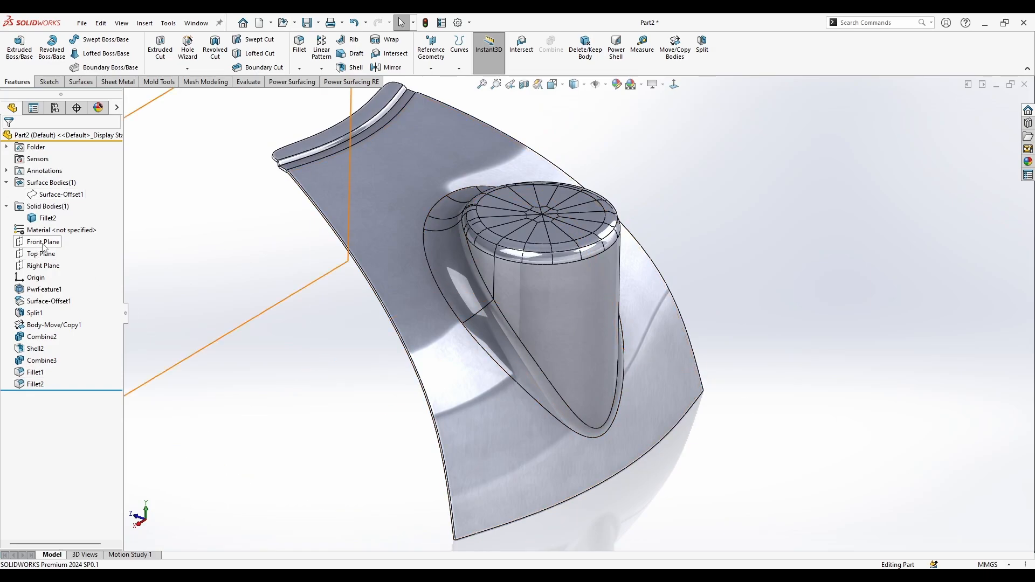
Step: Sketch a Ø30 circle on Top Plane at the boss centre and extrude-cut it Through All
left_click(35, 253)
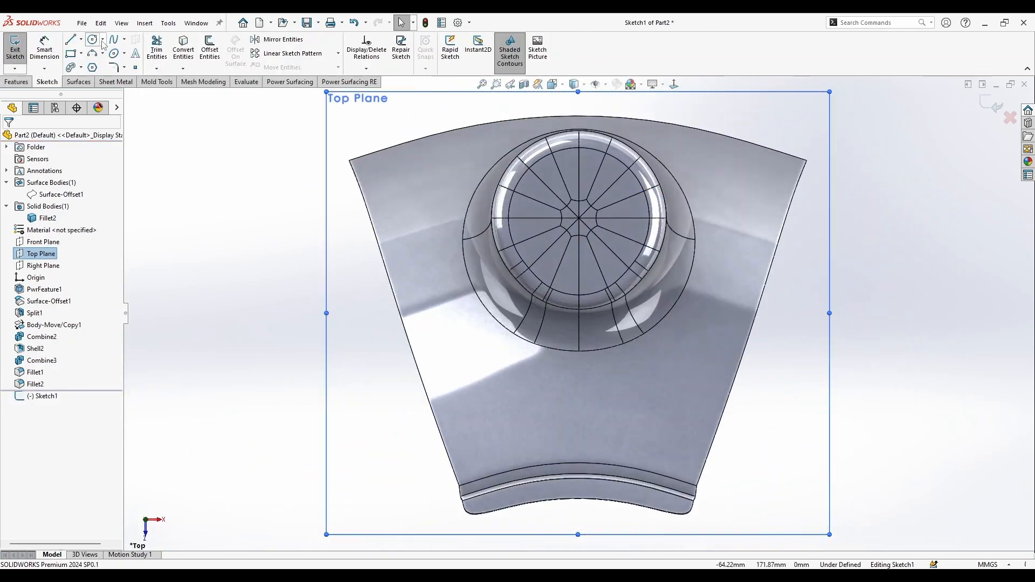
left_click(92, 39)
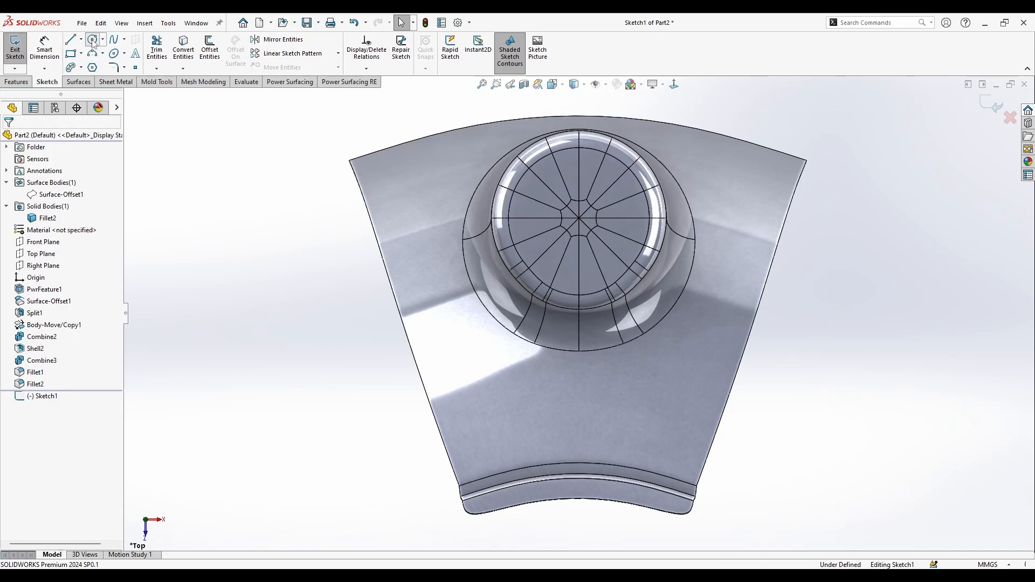
left_click(92, 39)
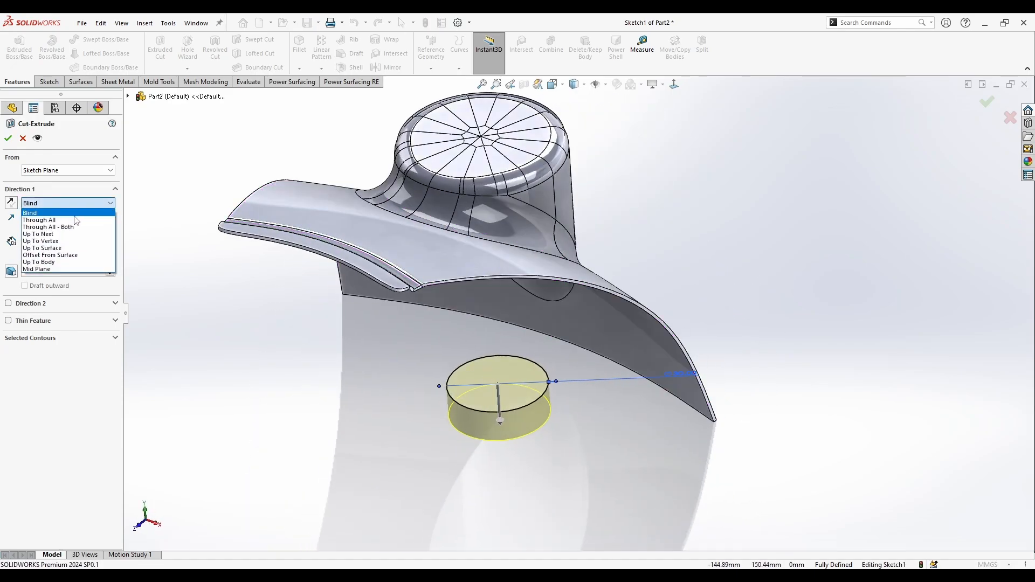
left_click(38, 220)
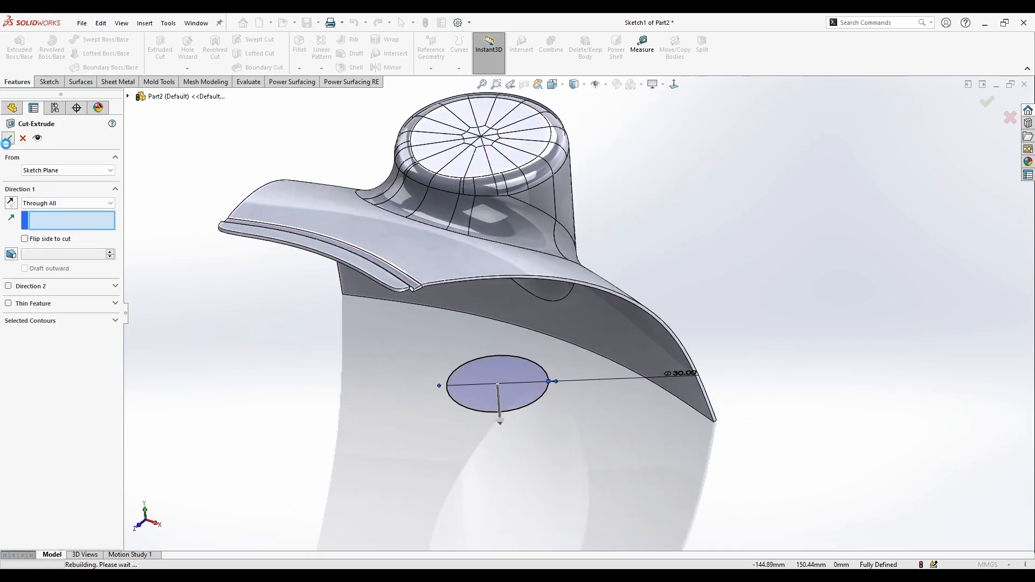
left_click(67, 203)
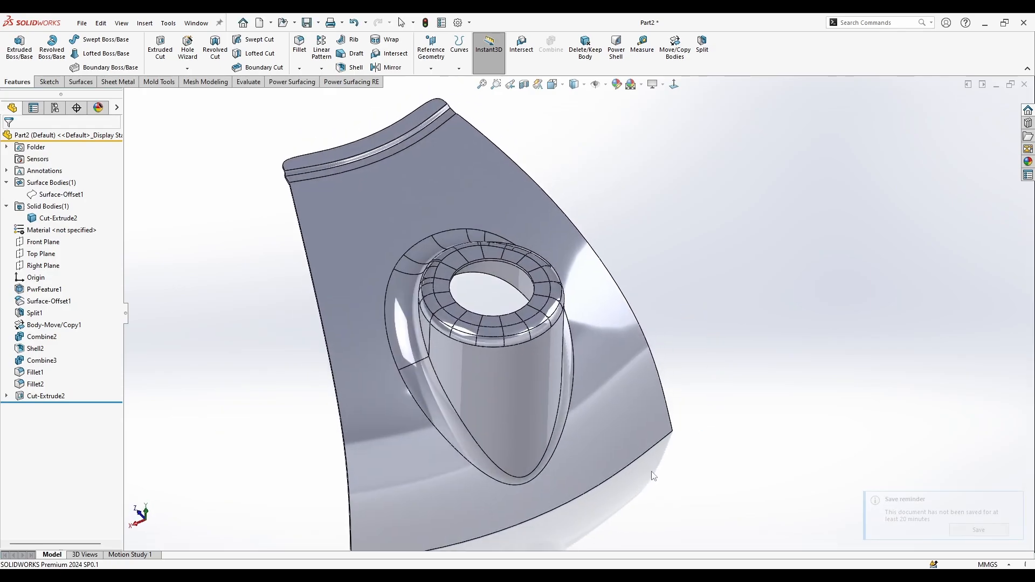
Step: Apply the Plastic High Gloss appearance to the part
left_click_drag(654, 475, 808, 335)
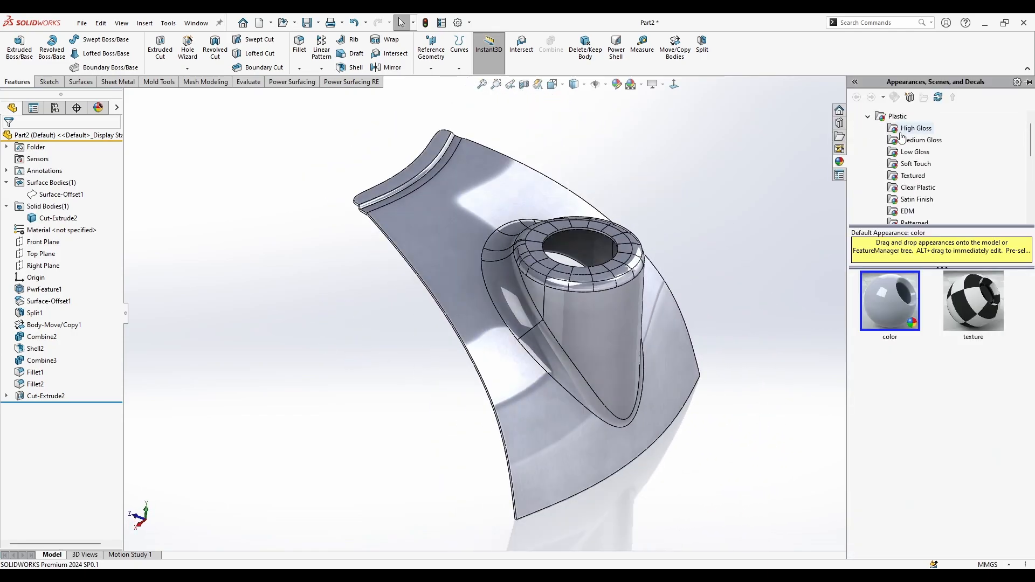
left_click(916, 128)
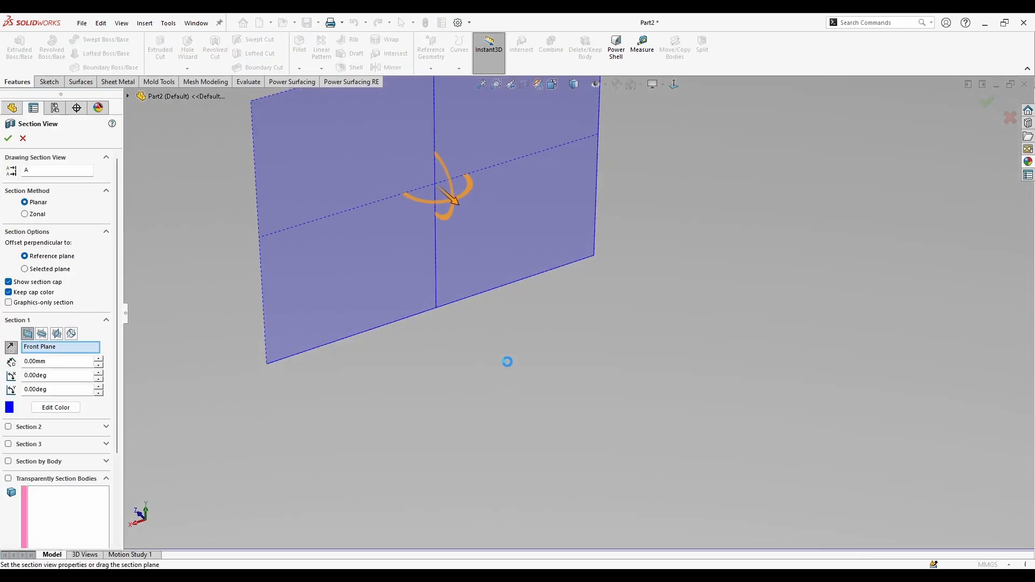
left_click_drag(453, 198, 623, 340)
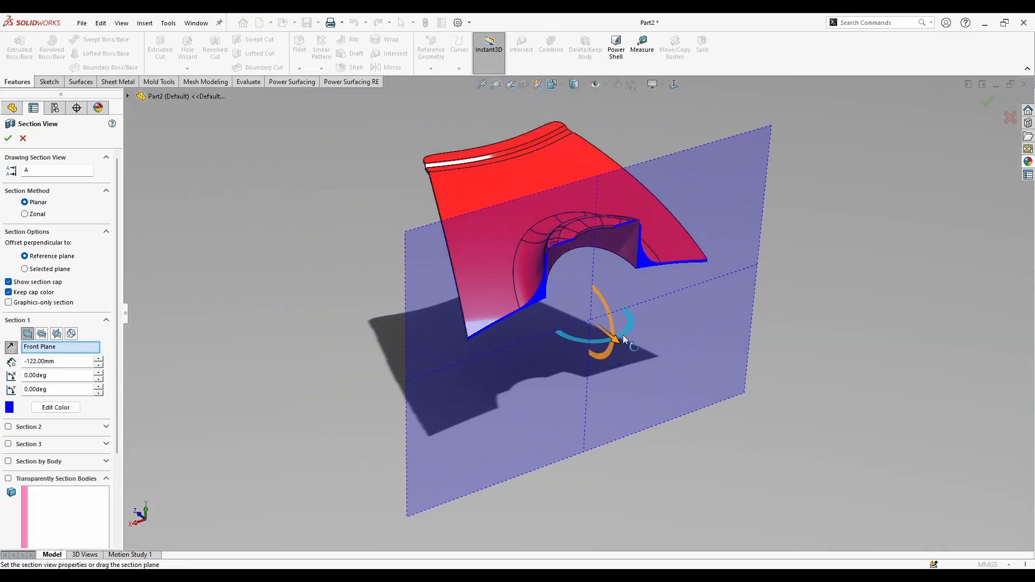
left_click_drag(607, 323, 775, 211)
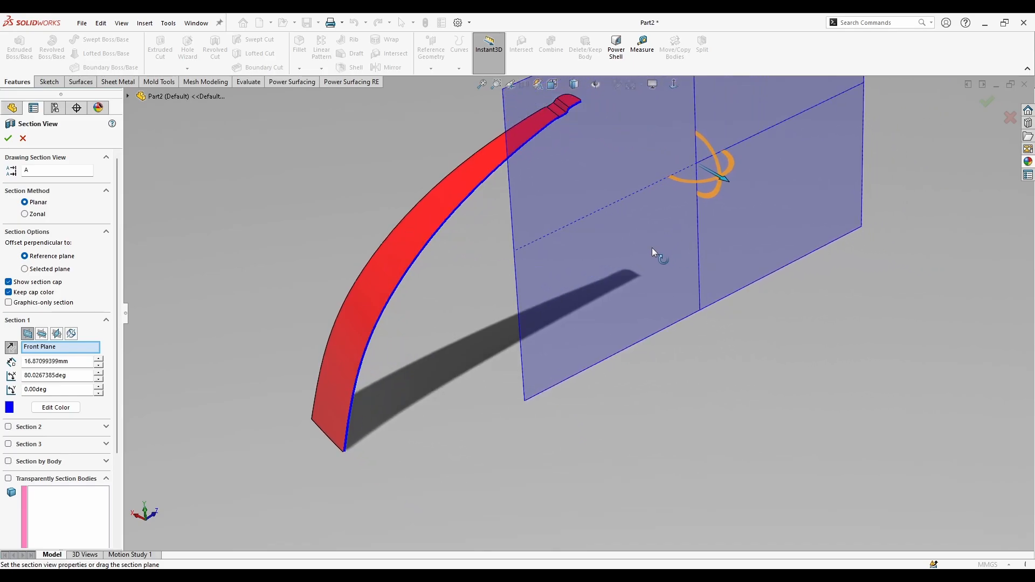
left_click(7, 135)
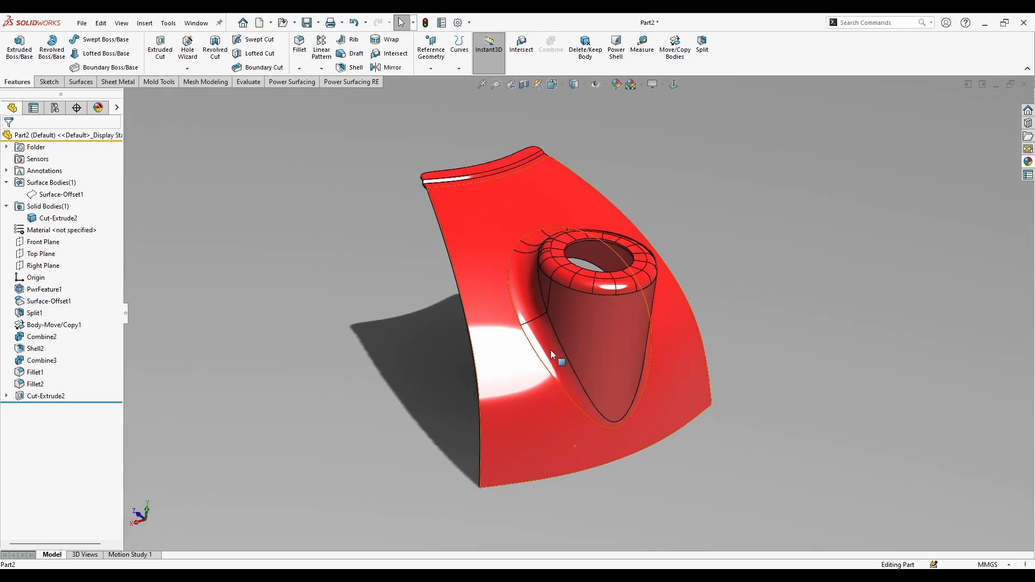
Step: Roll the history back to after Combine2 and insert Plane1 offset from Top Plane
left_click_drag(551, 353, 502, 306)
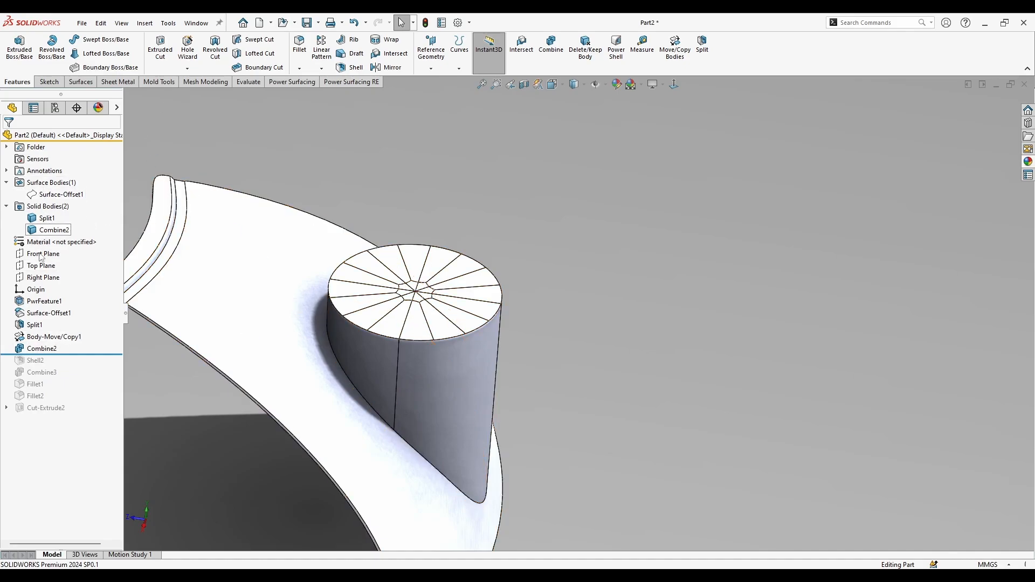
left_click(44, 277)
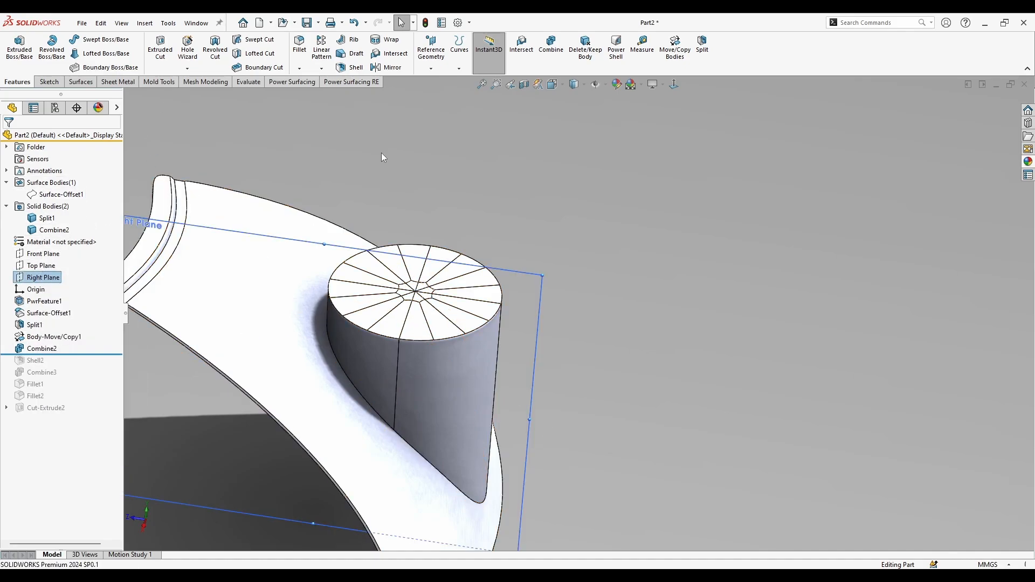
right_click(40, 265)
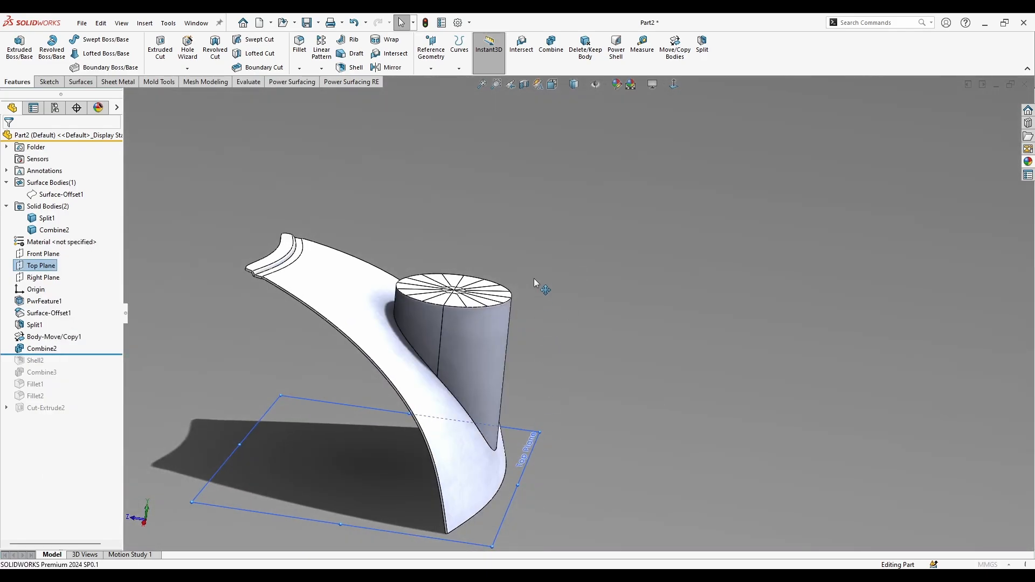
left_click(41, 265)
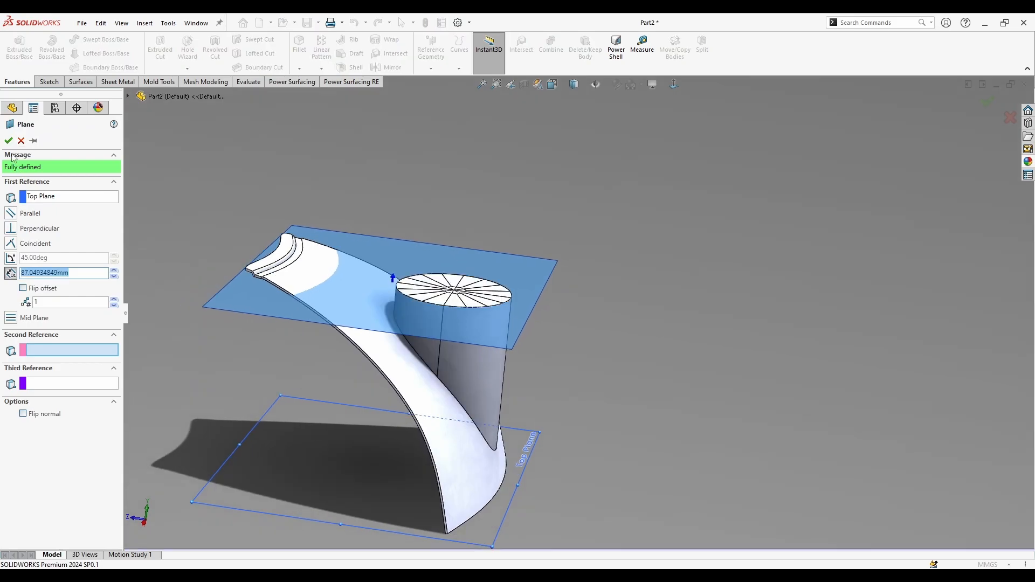
left_click(7, 140)
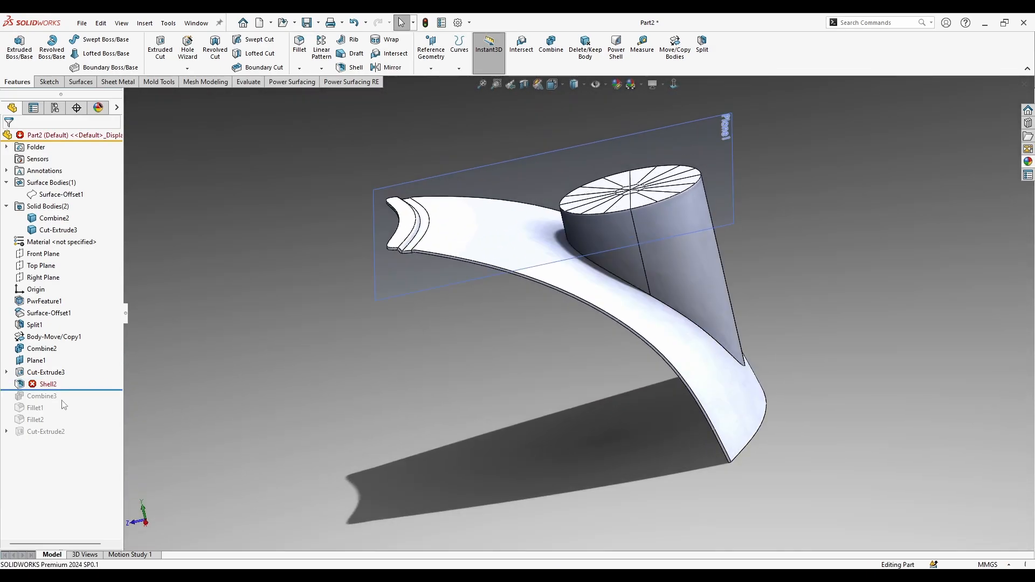
Step: Delete the failing Shell2 feature from the tree
right_click(47, 384)
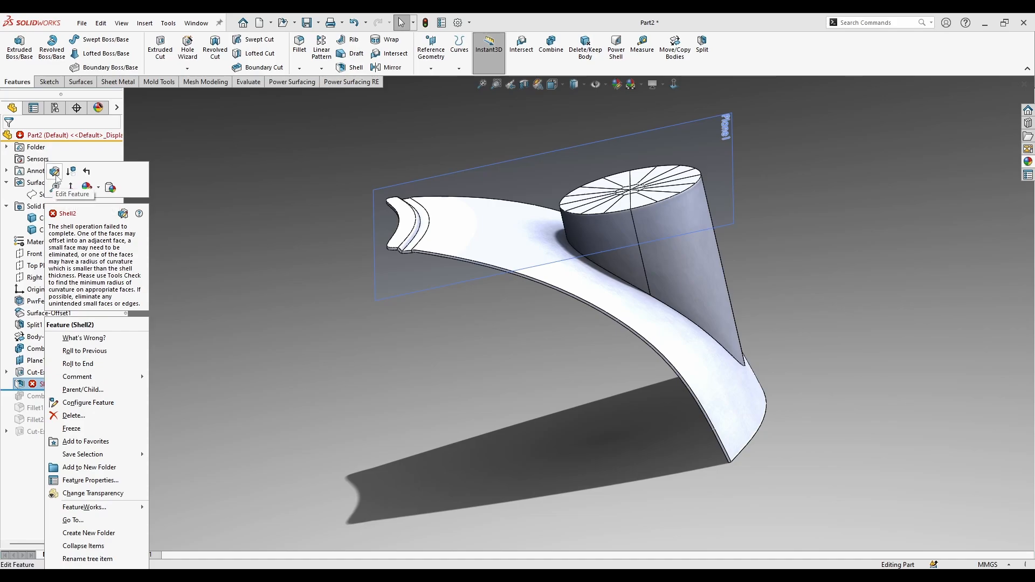
left_click(54, 171)
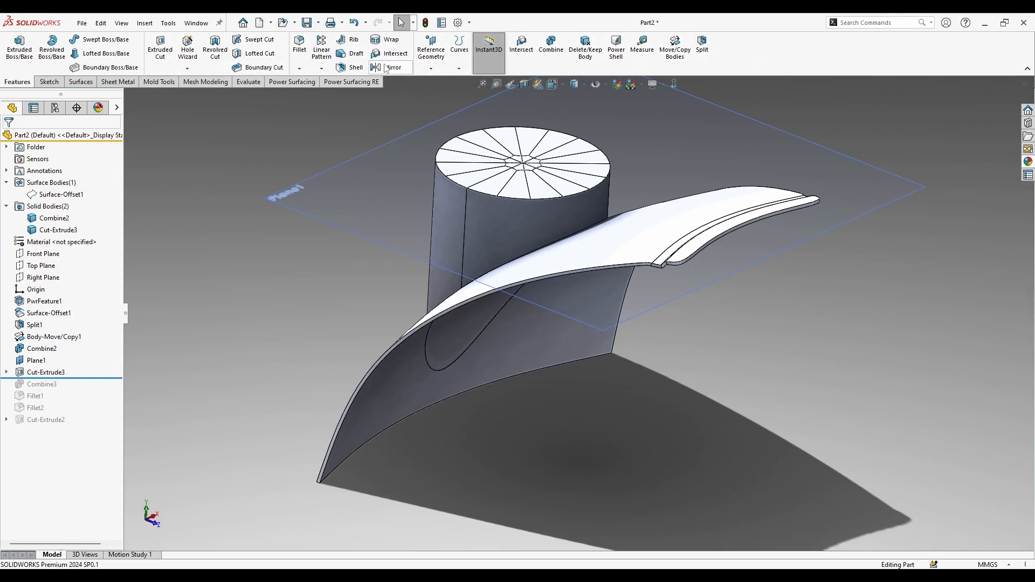
left_click(354, 67)
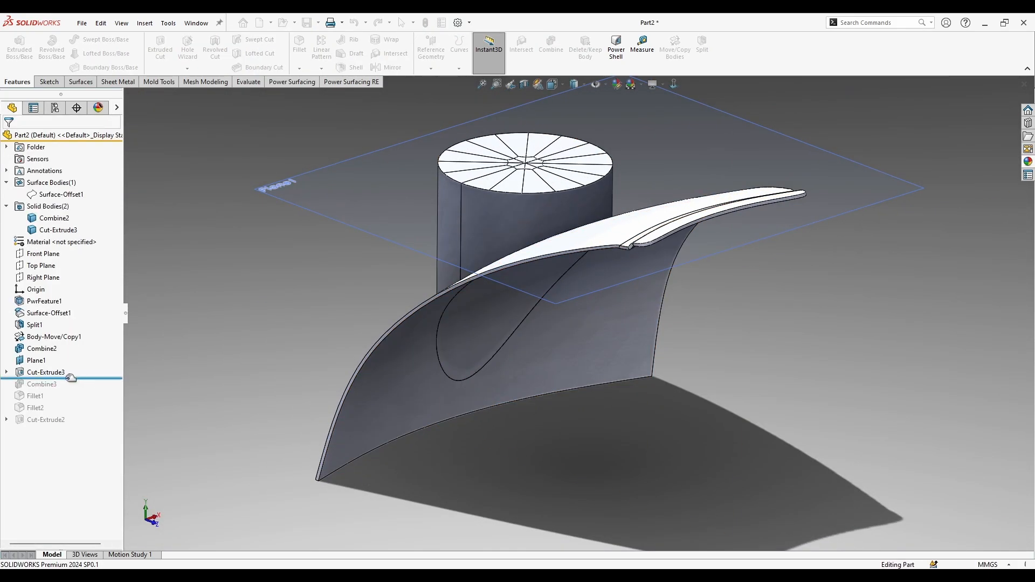
Step: Edit Cut-Extrude3, then set up a 1.00 mm shell removing the elliptical face
left_click(45, 372)
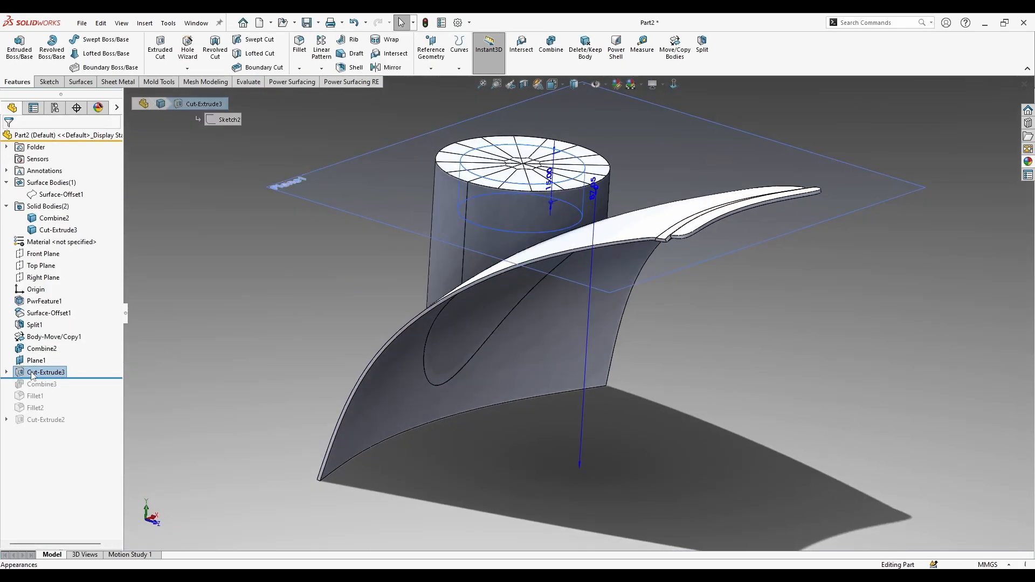
double_click(46, 372)
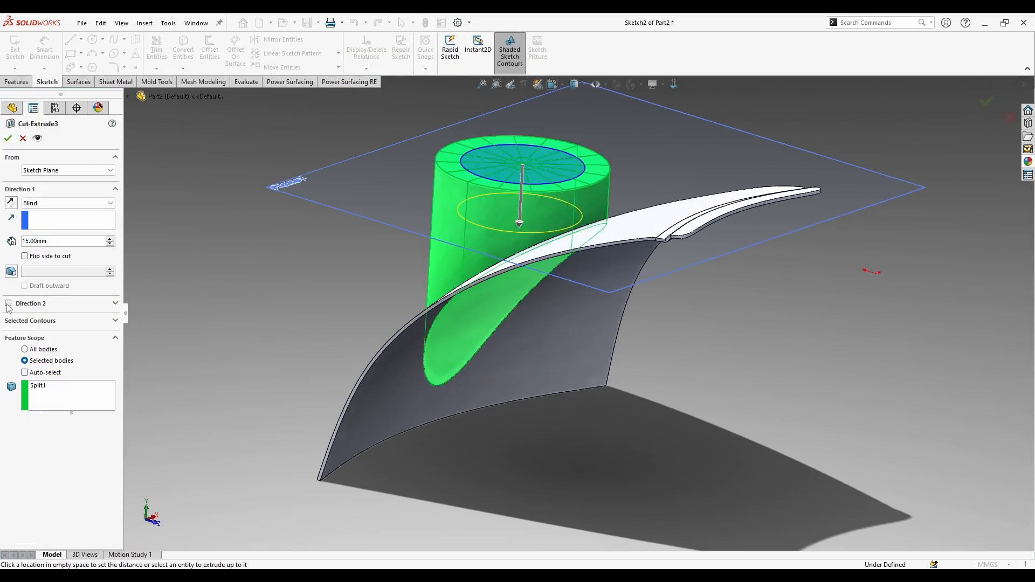
left_click(8, 138)
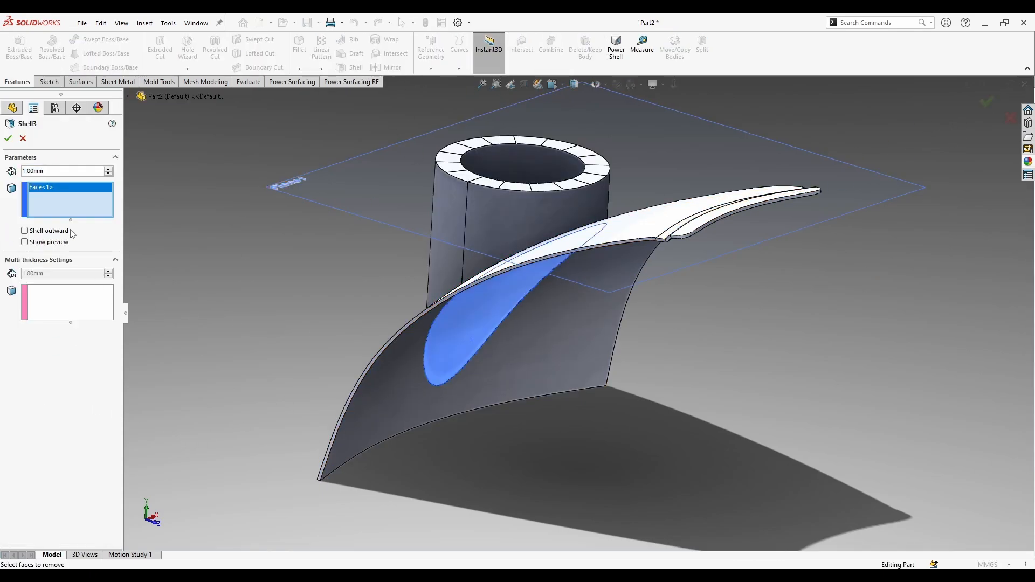
mouse_move(35, 212)
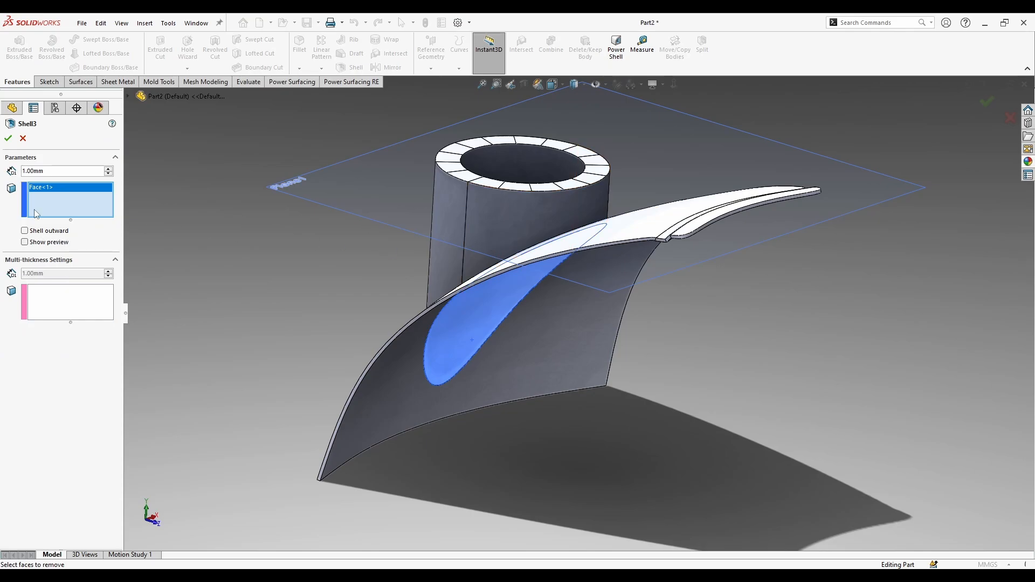
Step: Accept the 1 mm Shell3 and re-target Combine3 to merge Combine2 with Shell3
left_click(8, 138)
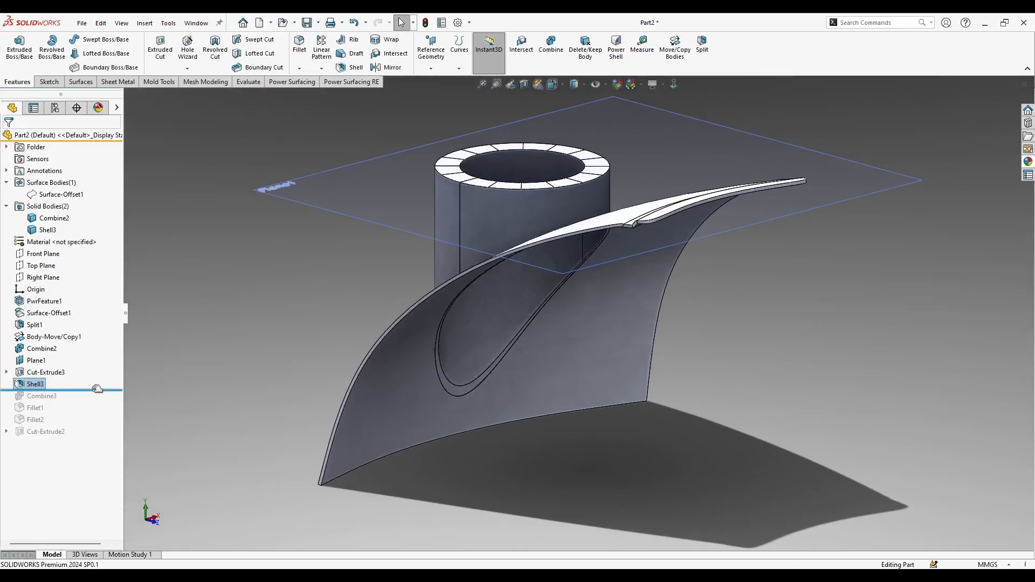
left_click(46, 395)
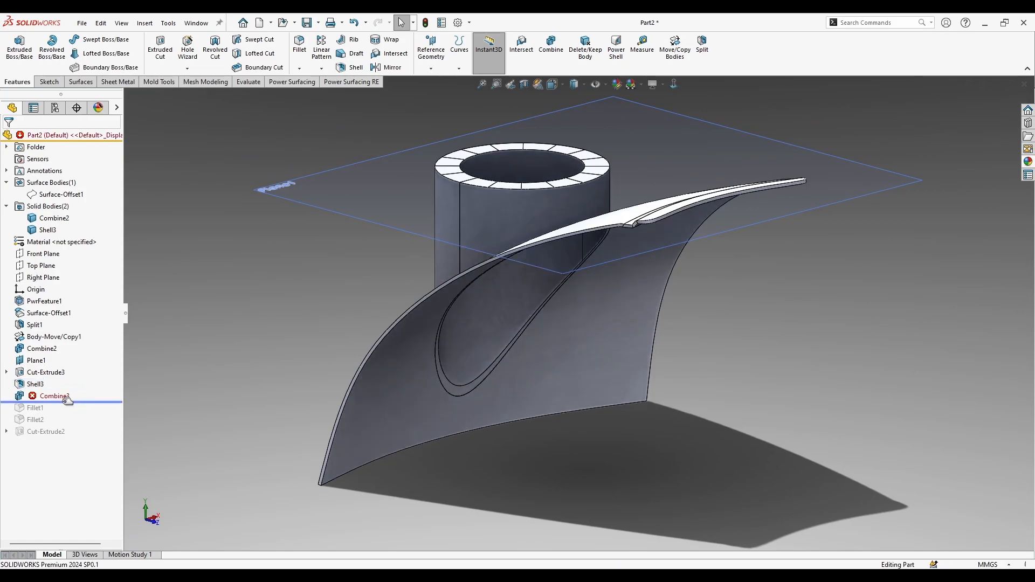
left_click(53, 395)
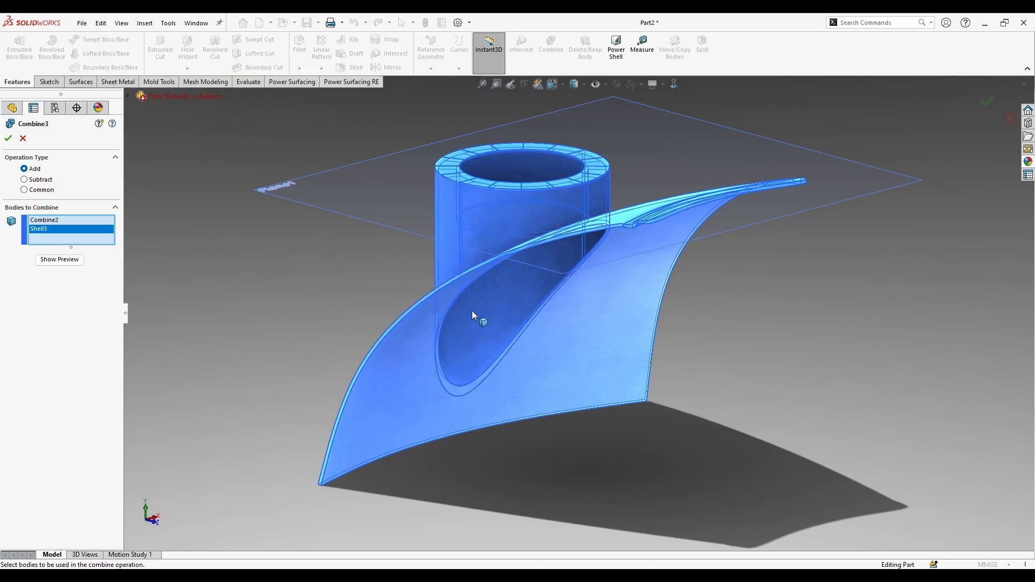
left_click(9, 138)
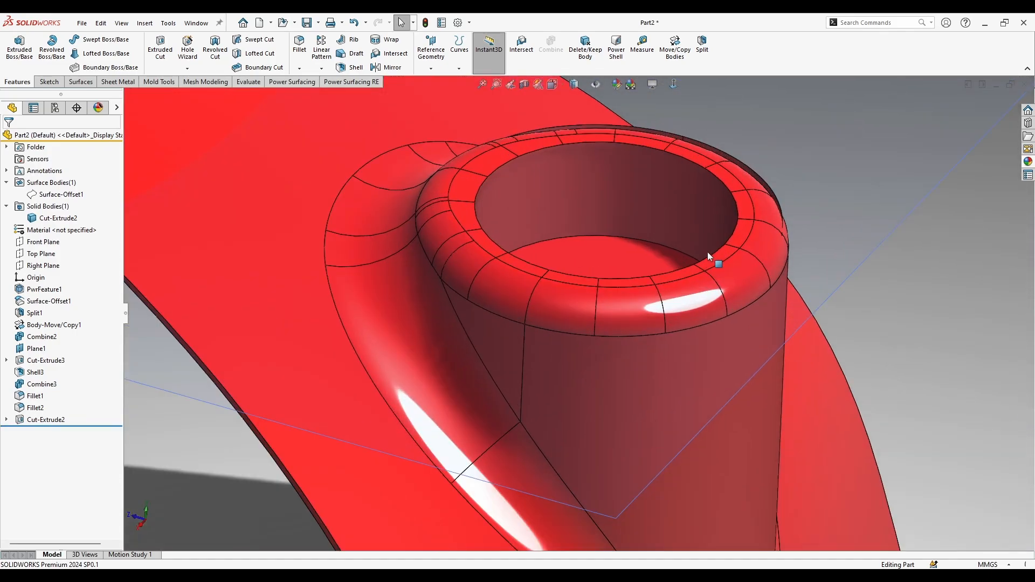
Step: Delete Cut-Extrude2, confirming Yes, and Fillet2 so the part ends at Fillet1
left_click(46, 419)
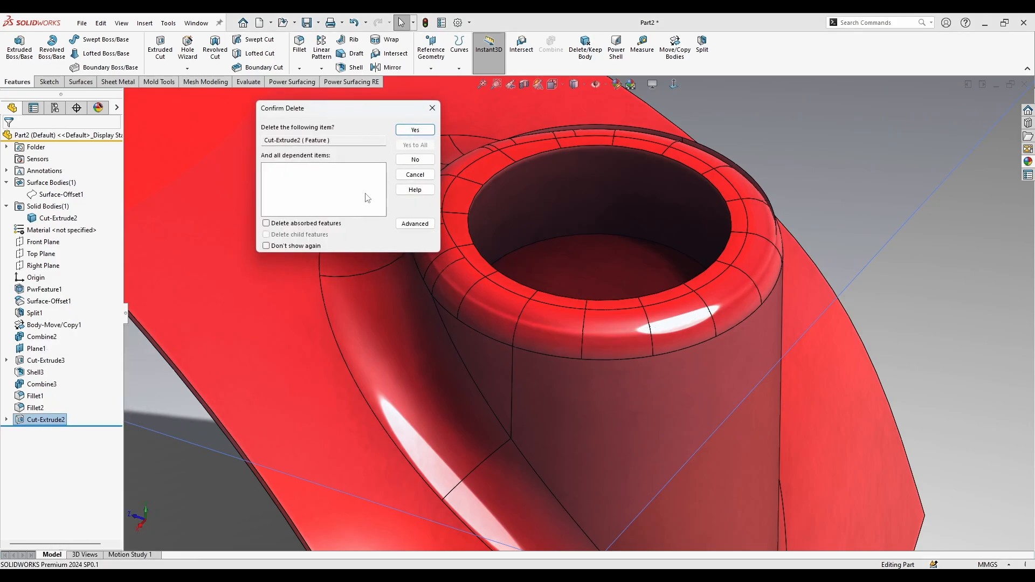
left_click(414, 130)
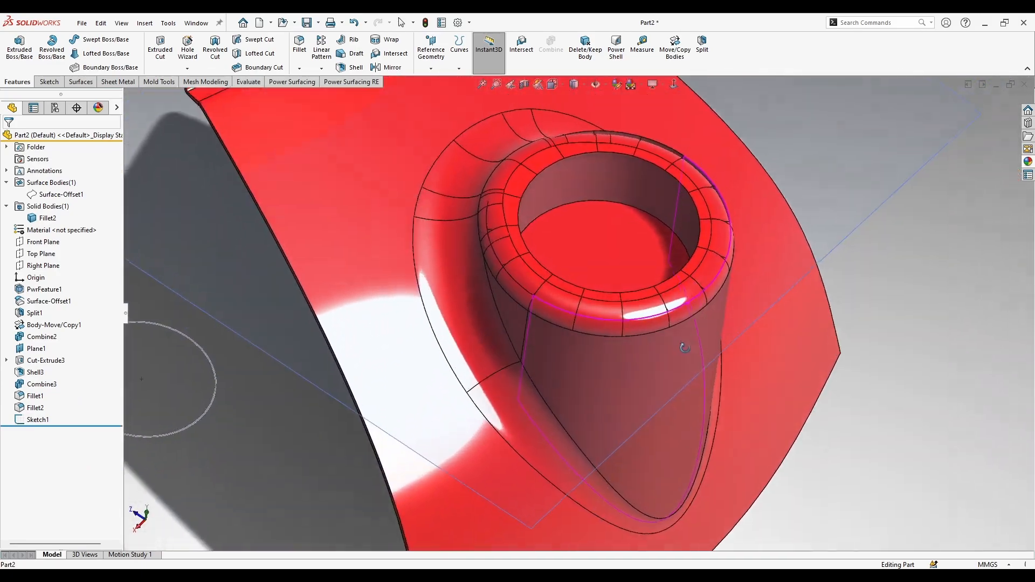
left_click(34, 407)
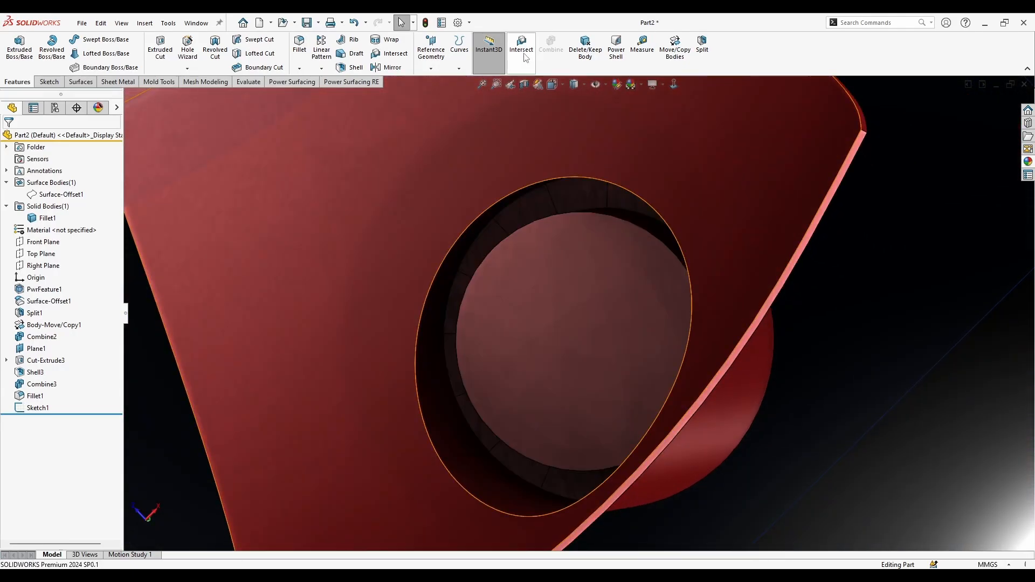
Step: Add a 5.00 mm Fillet3 on the boss rim edges, then orbit to view the panel
left_click(299, 48)
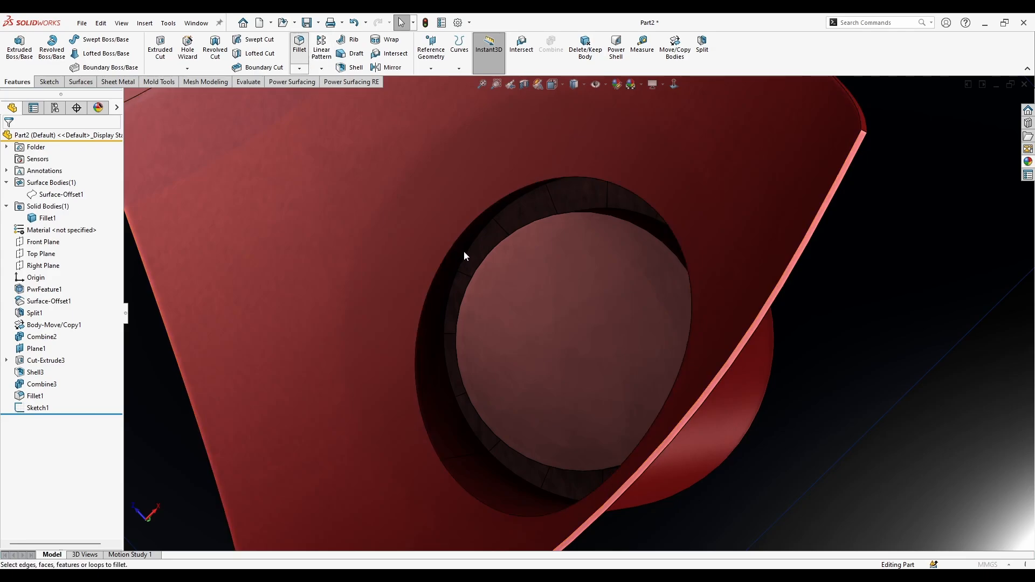
left_click(299, 45)
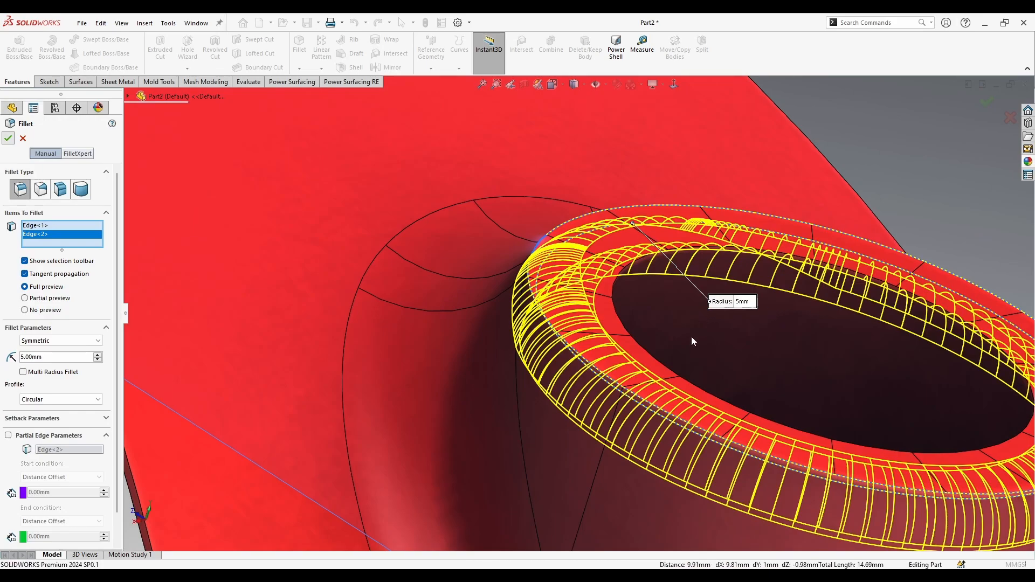
left_click(7, 139)
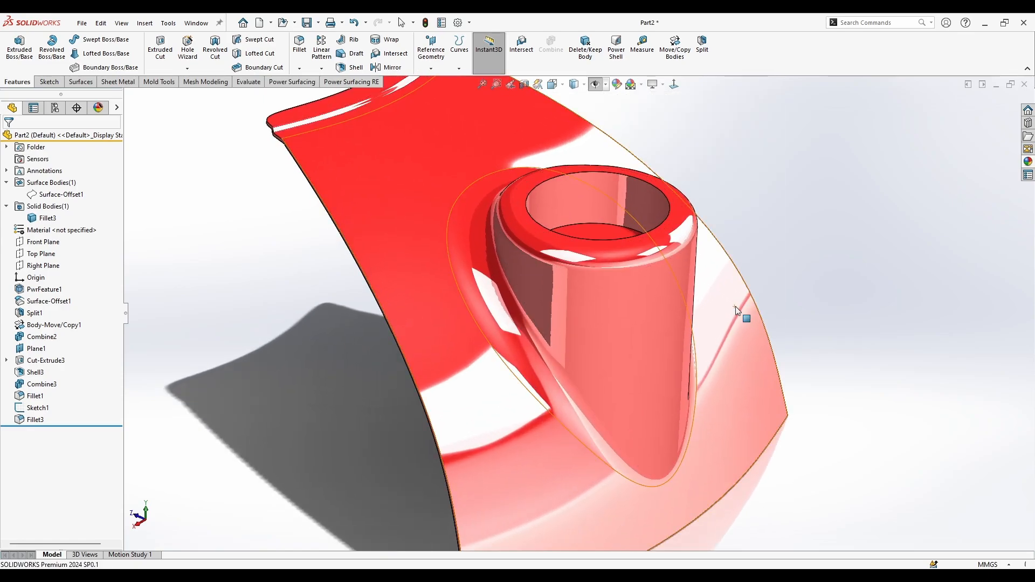
left_click_drag(736, 310, 723, 286)
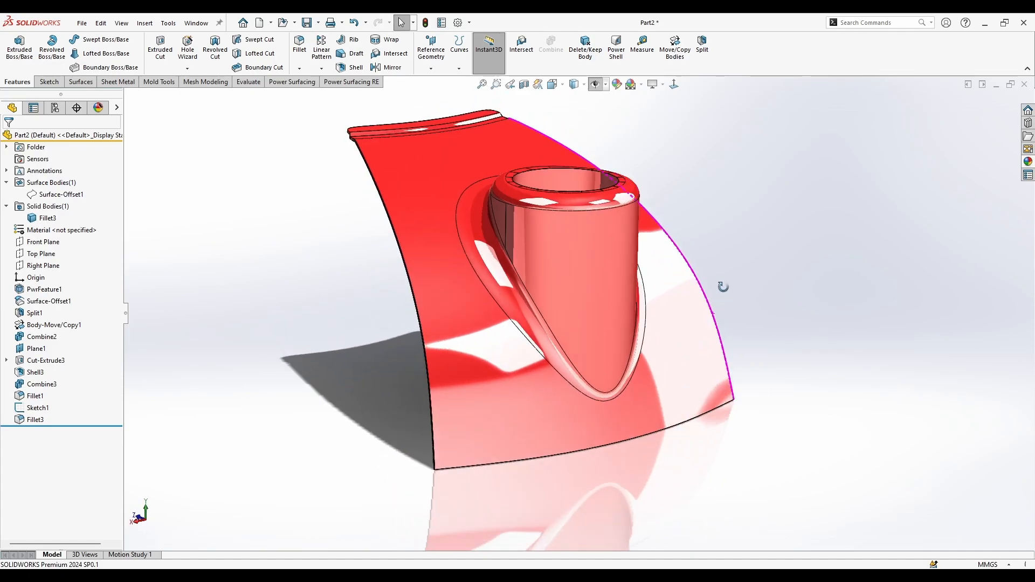